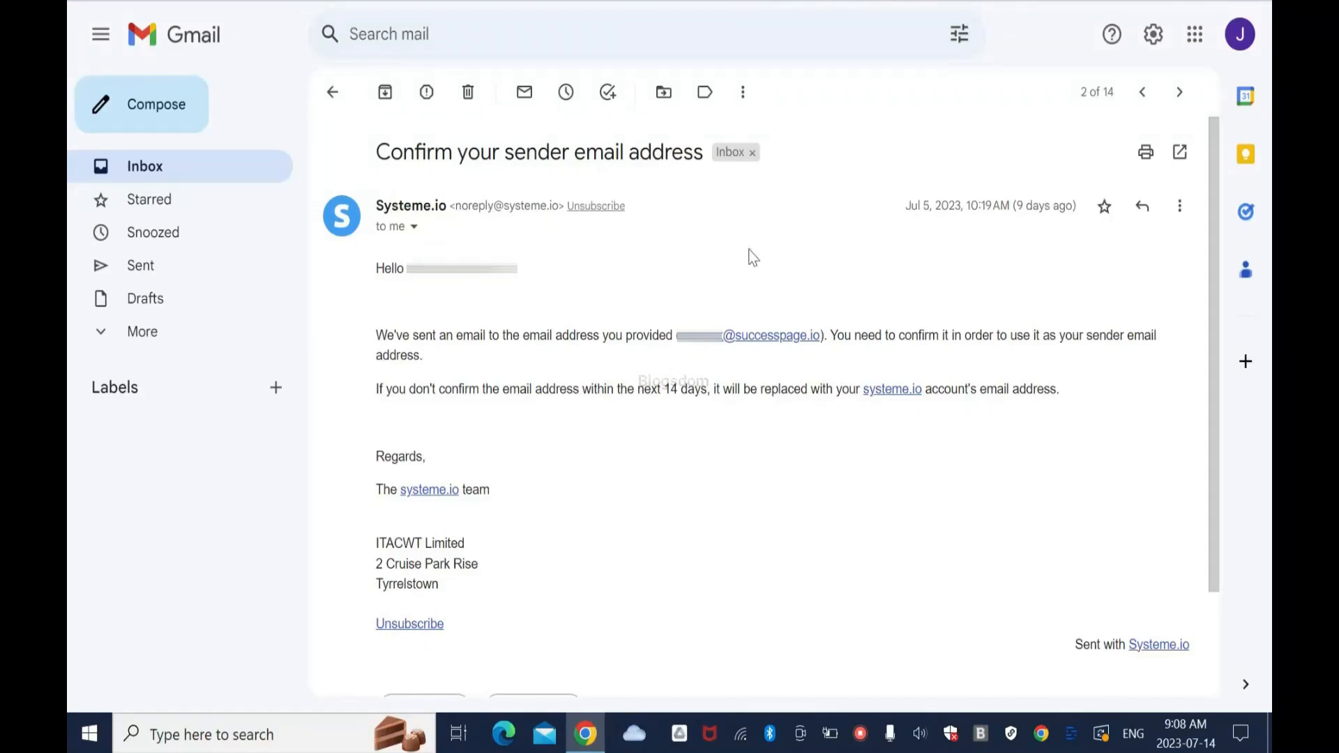
pyautogui.moveTo(785, 258)
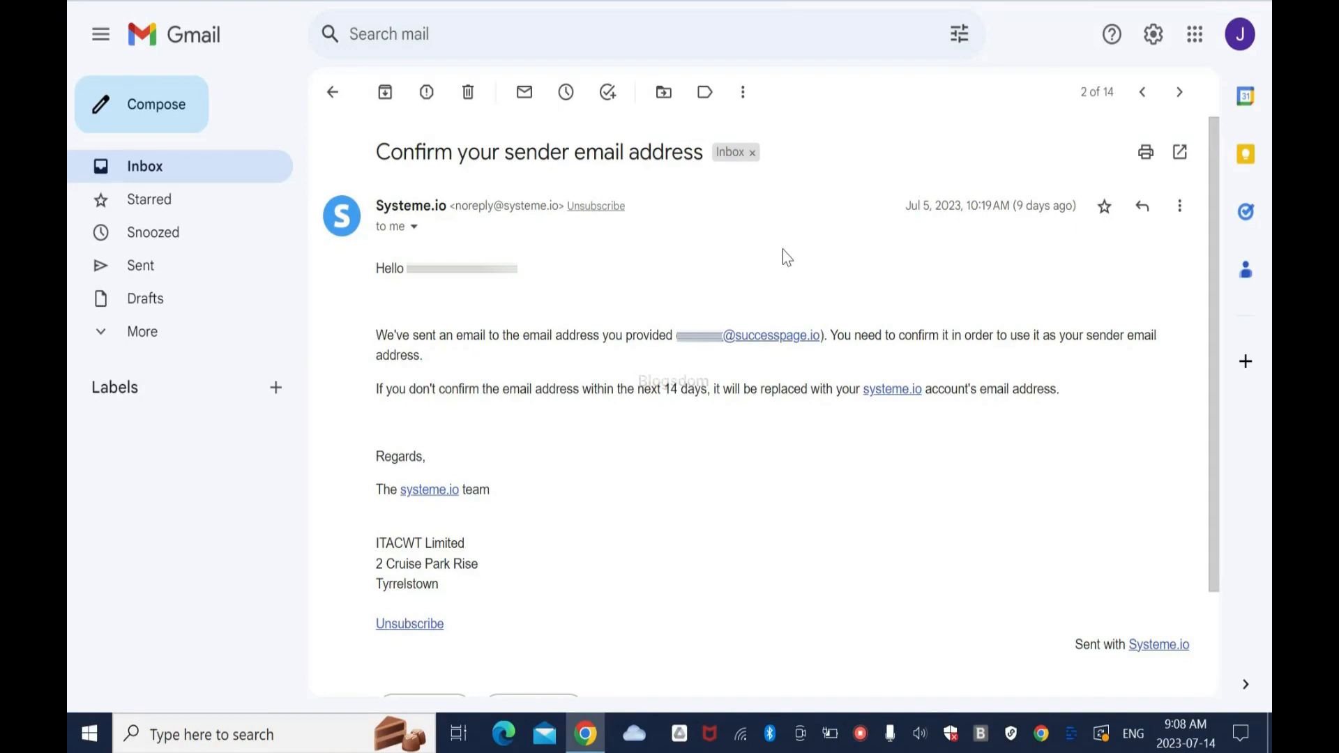
pyautogui.moveTo(754, 247)
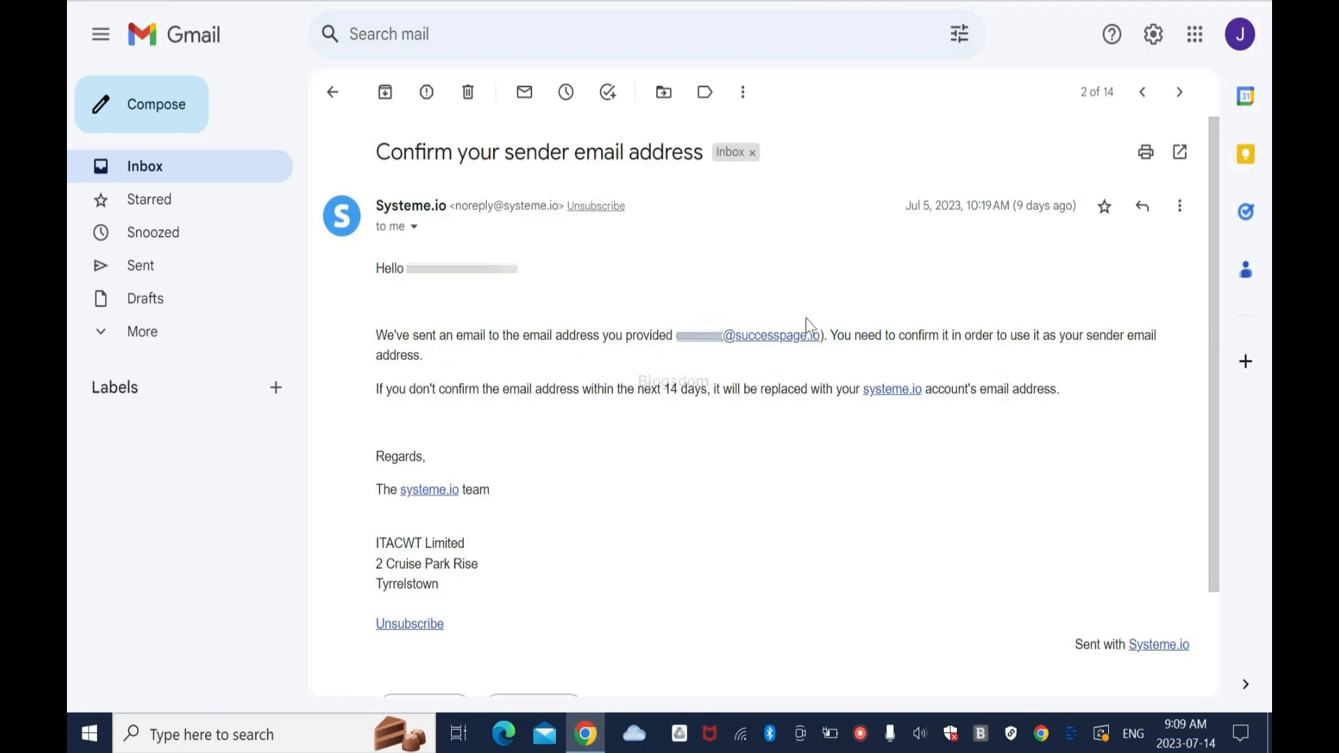
pyautogui.moveTo(887, 371)
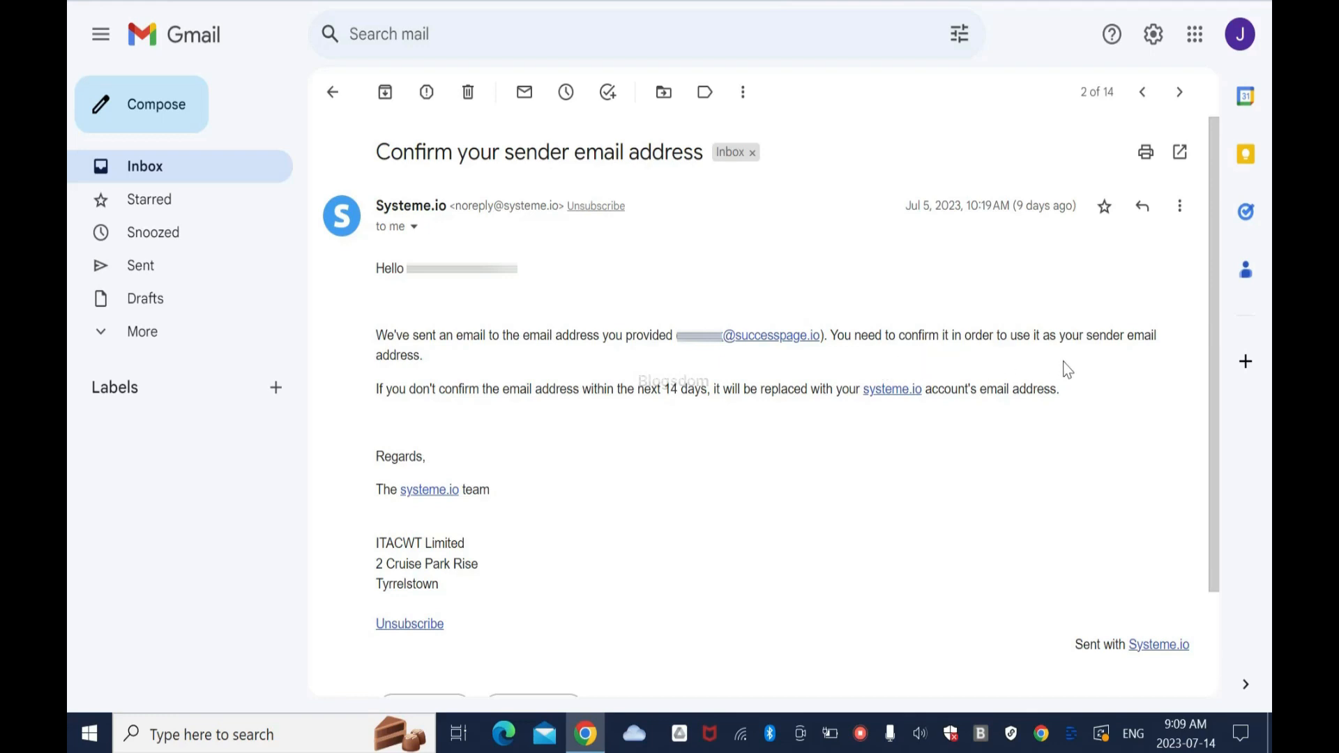
pyautogui.moveTo(472, 384)
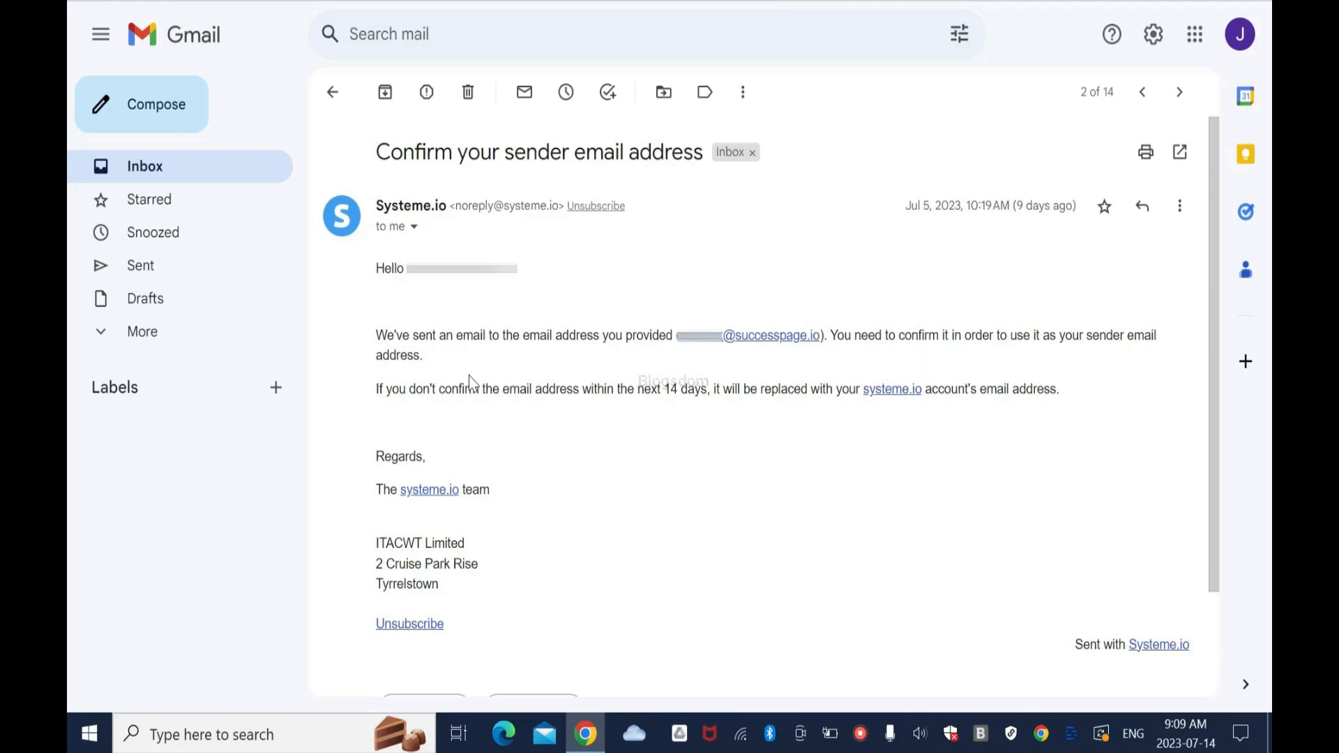
pyautogui.moveTo(505, 414)
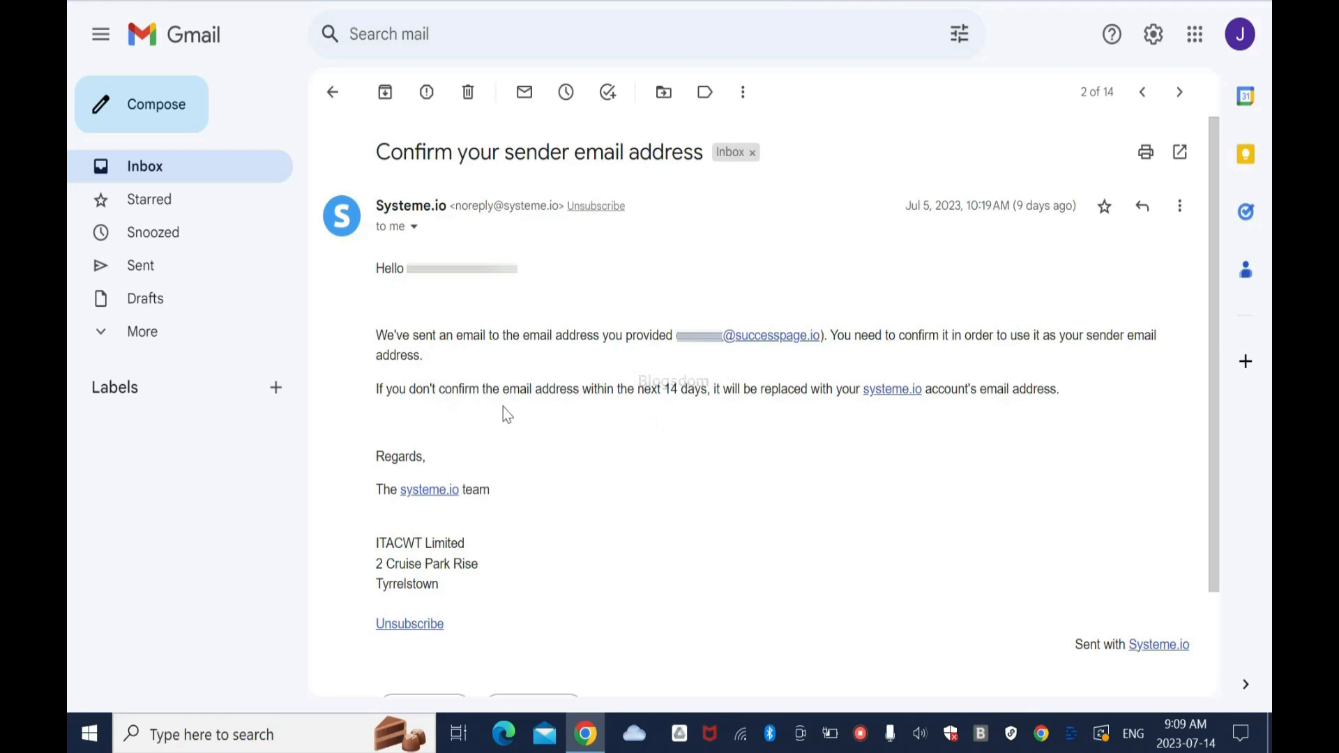
pyautogui.moveTo(716, 417)
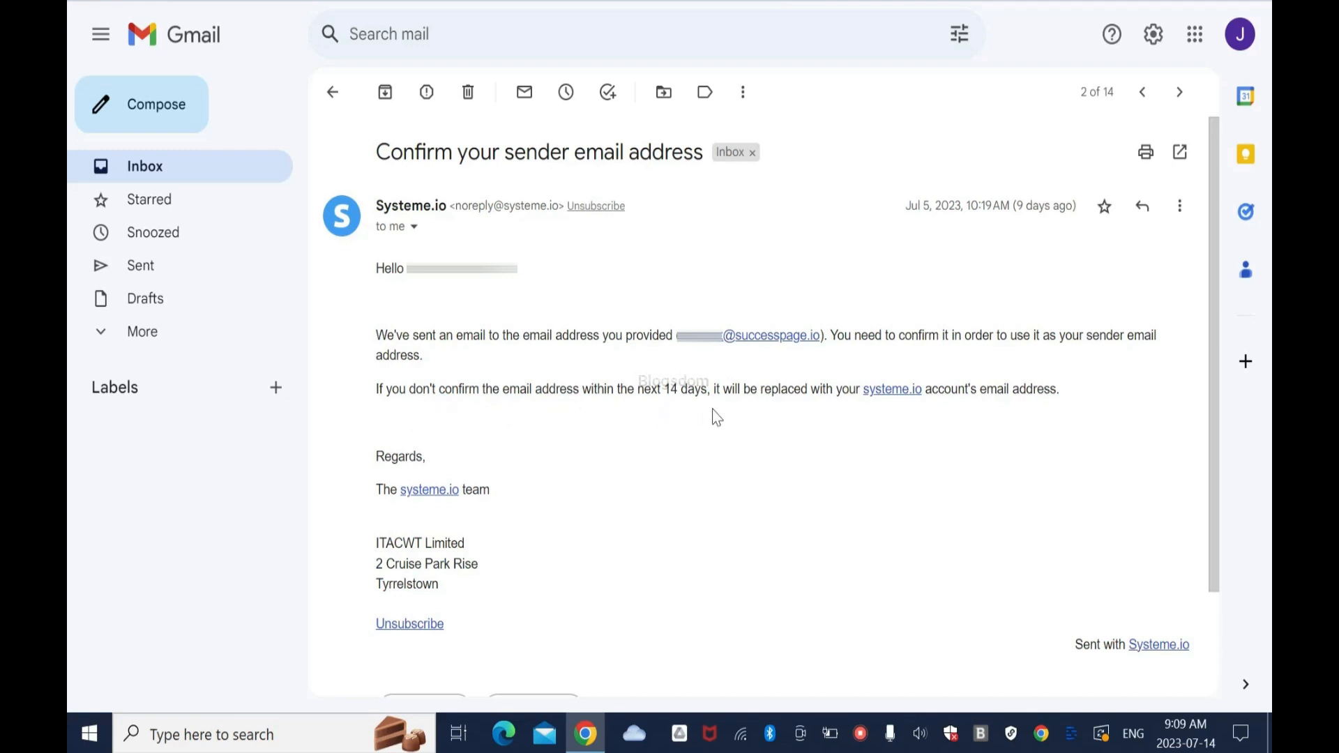
pyautogui.moveTo(882, 413)
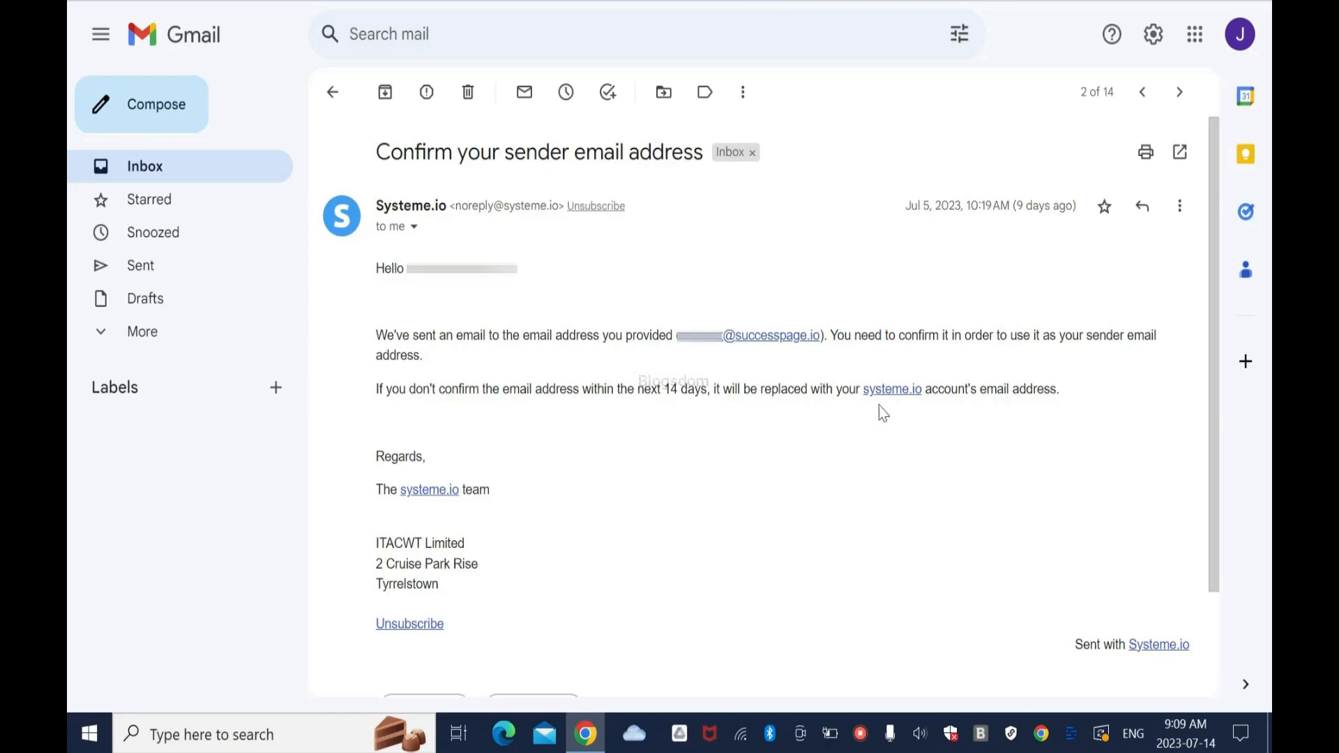
pyautogui.moveTo(1040, 410)
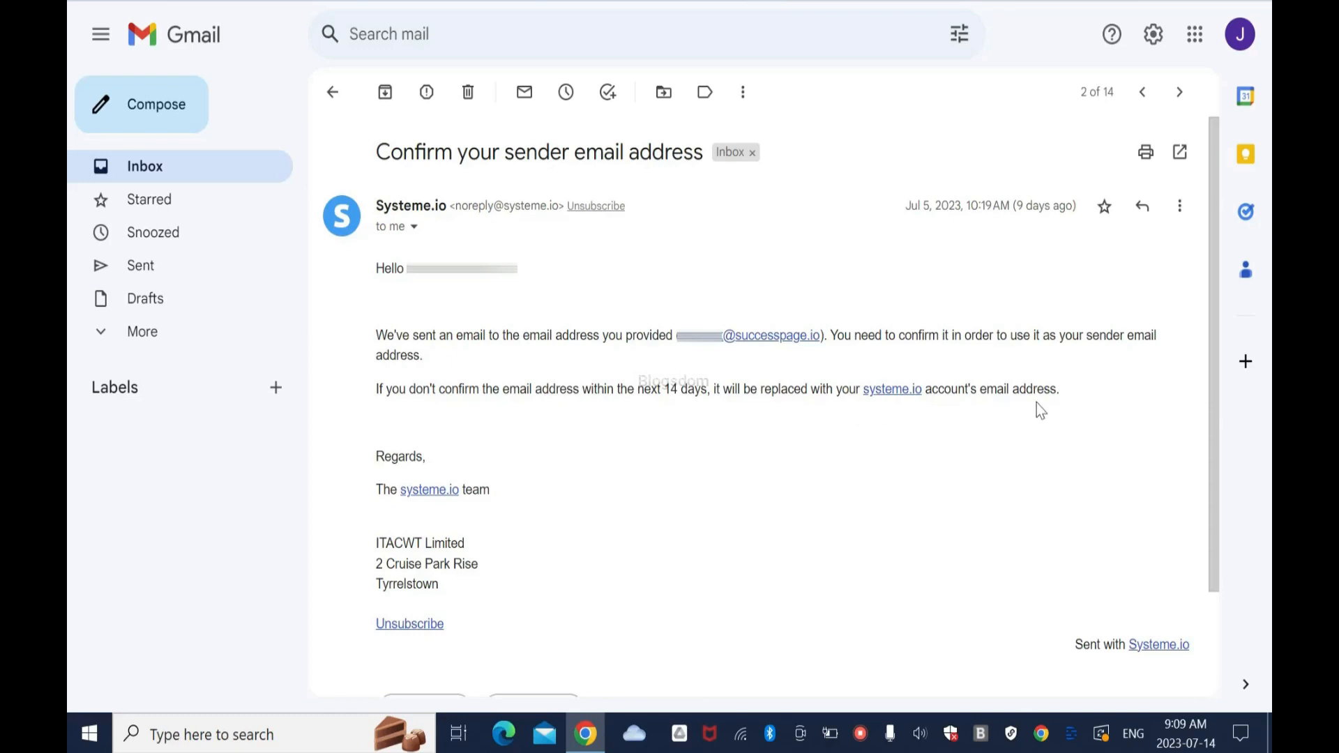
pyautogui.moveTo(902, 424)
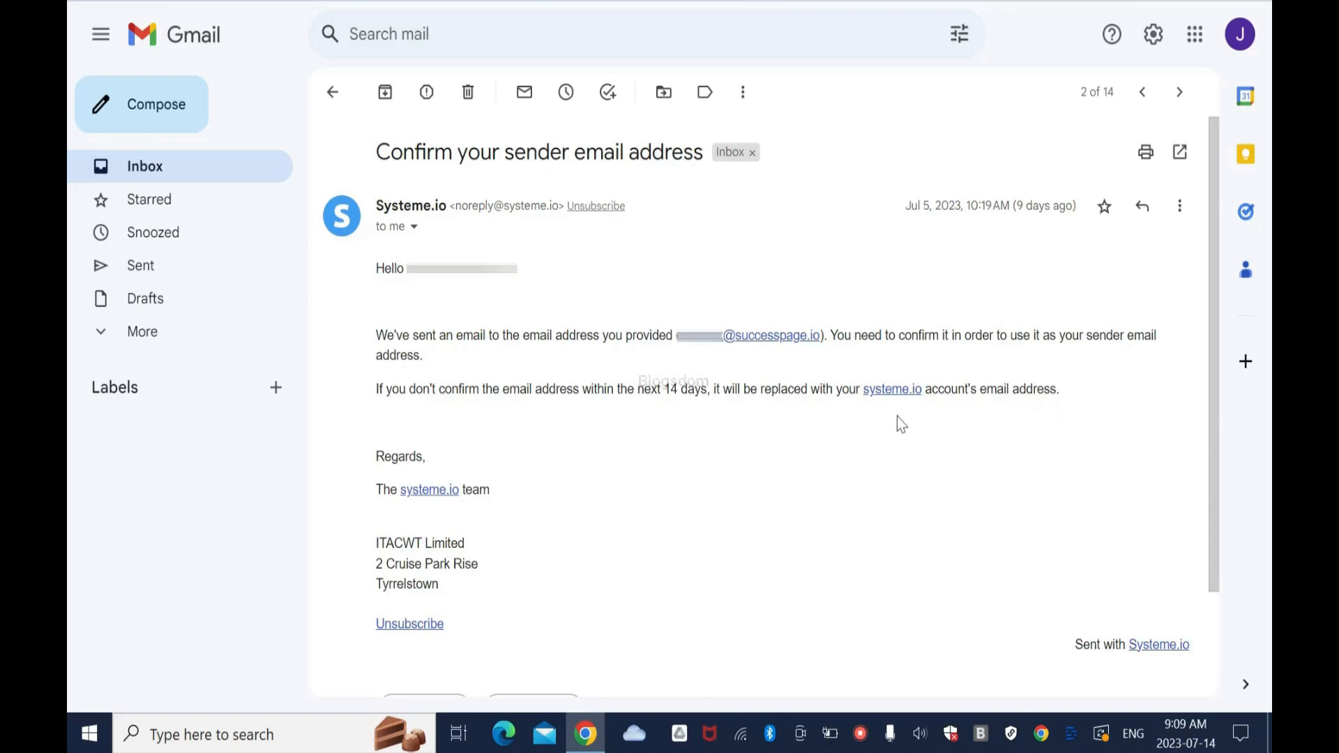
pyautogui.moveTo(938, 412)
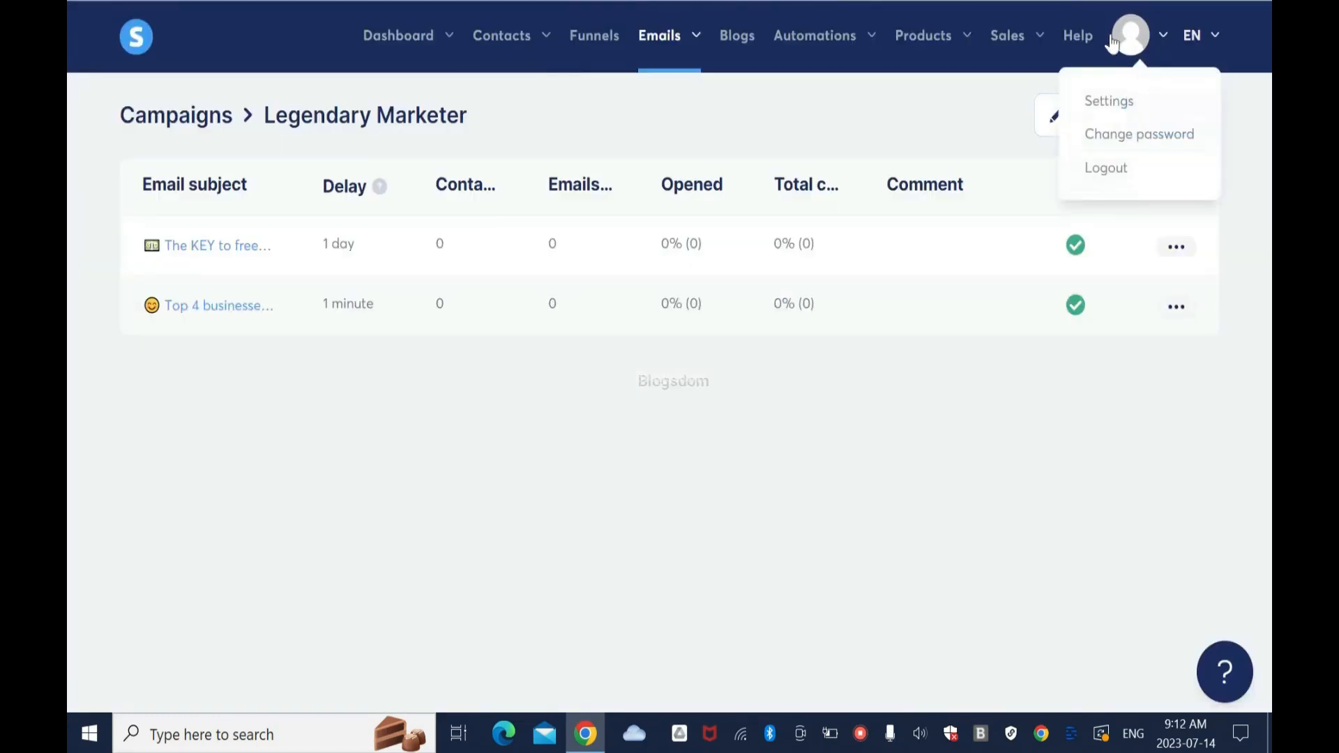
pyautogui.moveTo(1109, 100)
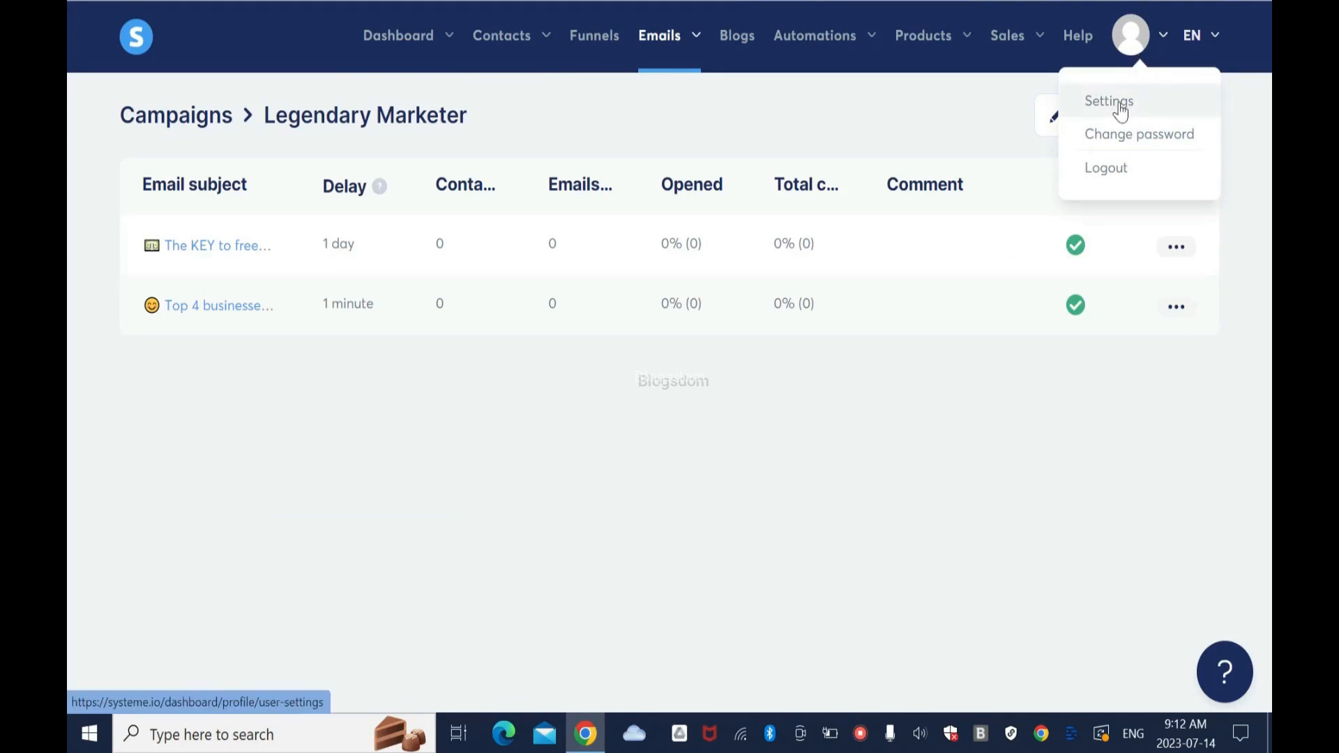
# Step: Go from the profile menu's Settings to the Mailing settings page with its empty sender list
pyautogui.click(1107, 100)
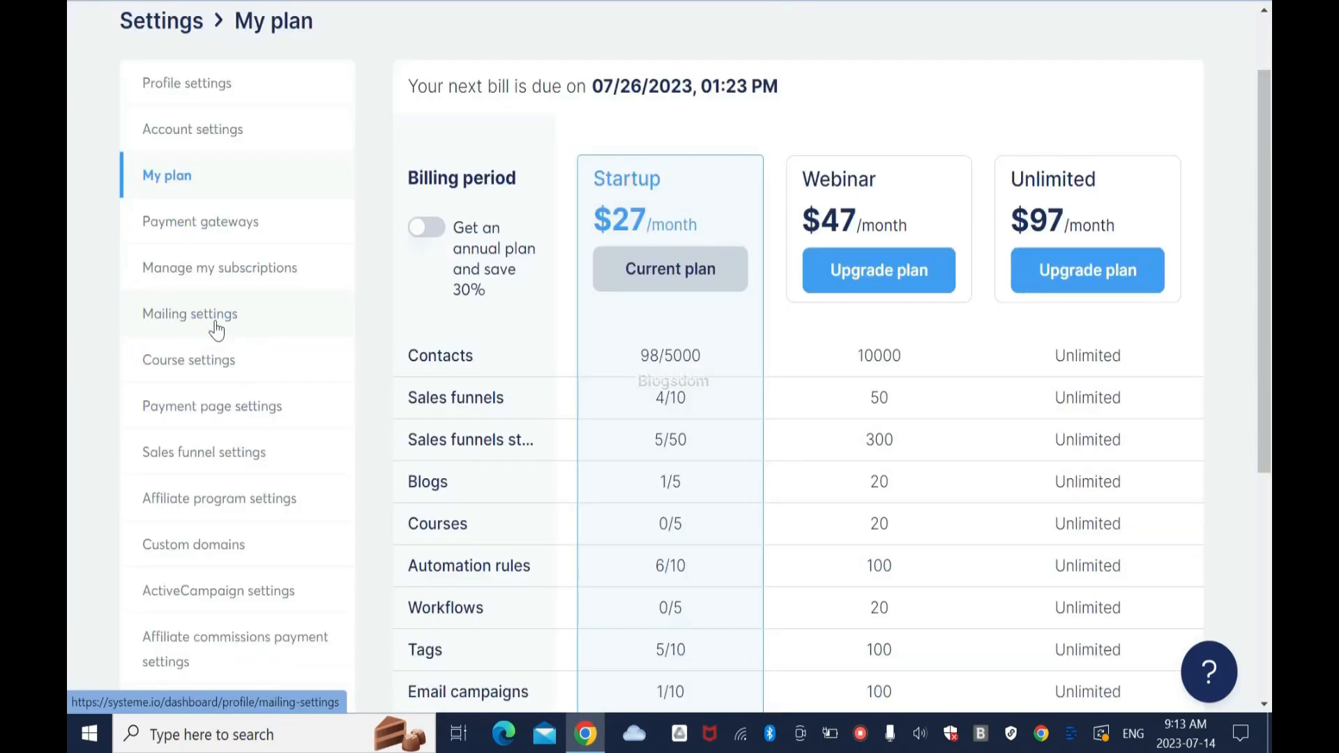
pyautogui.click(190, 314)
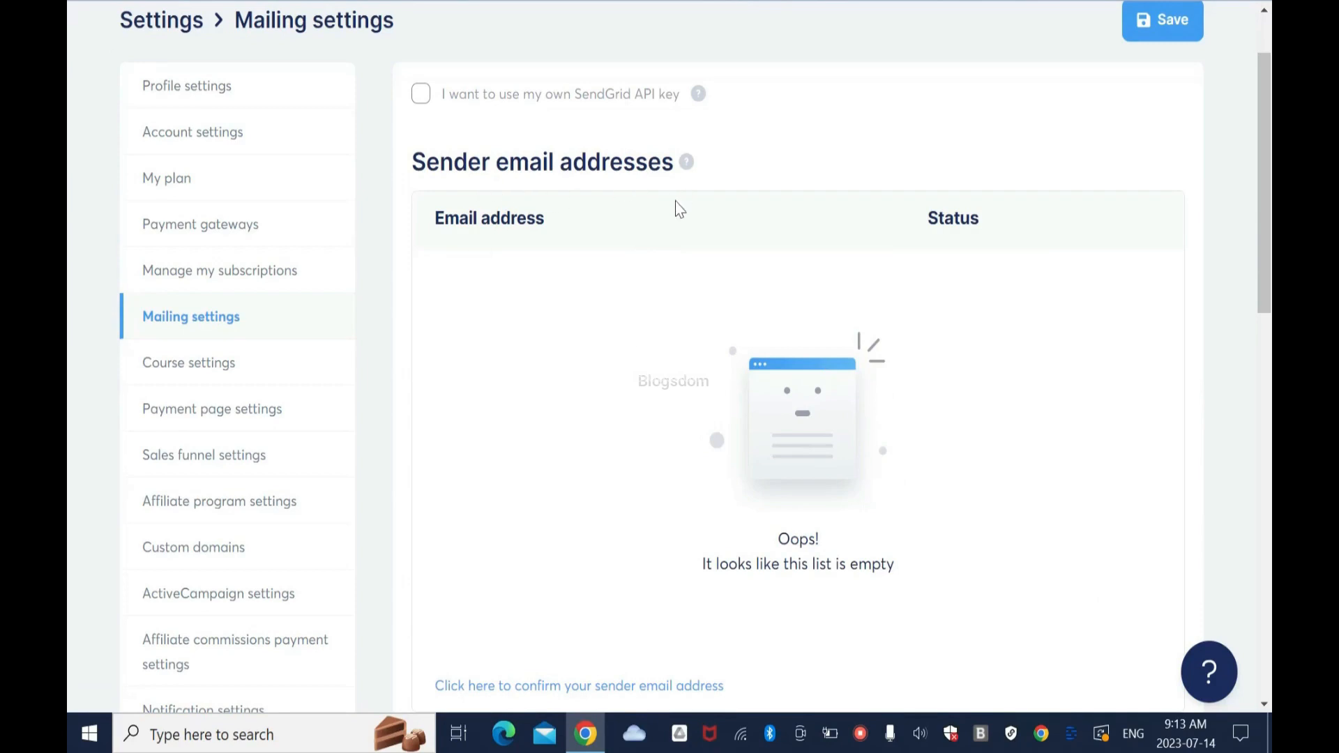
pyautogui.moveTo(679, 270)
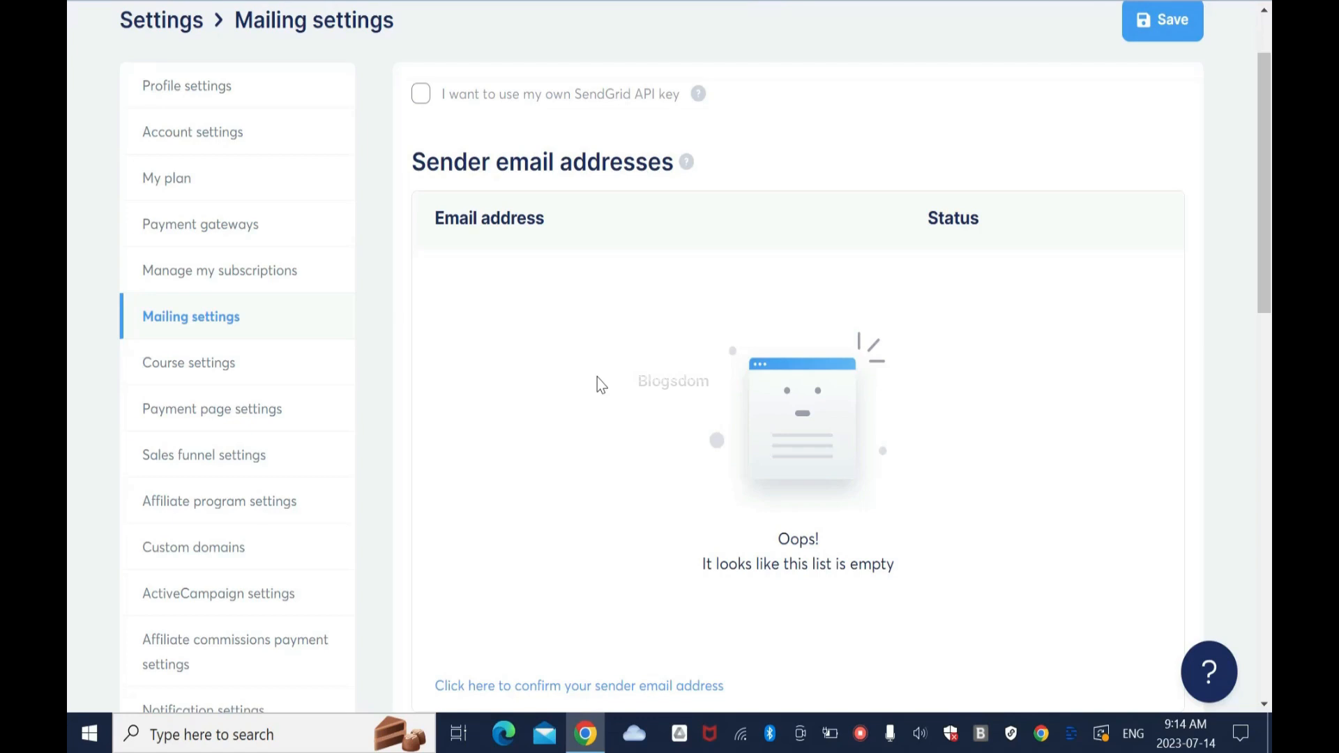
pyautogui.moveTo(690, 704)
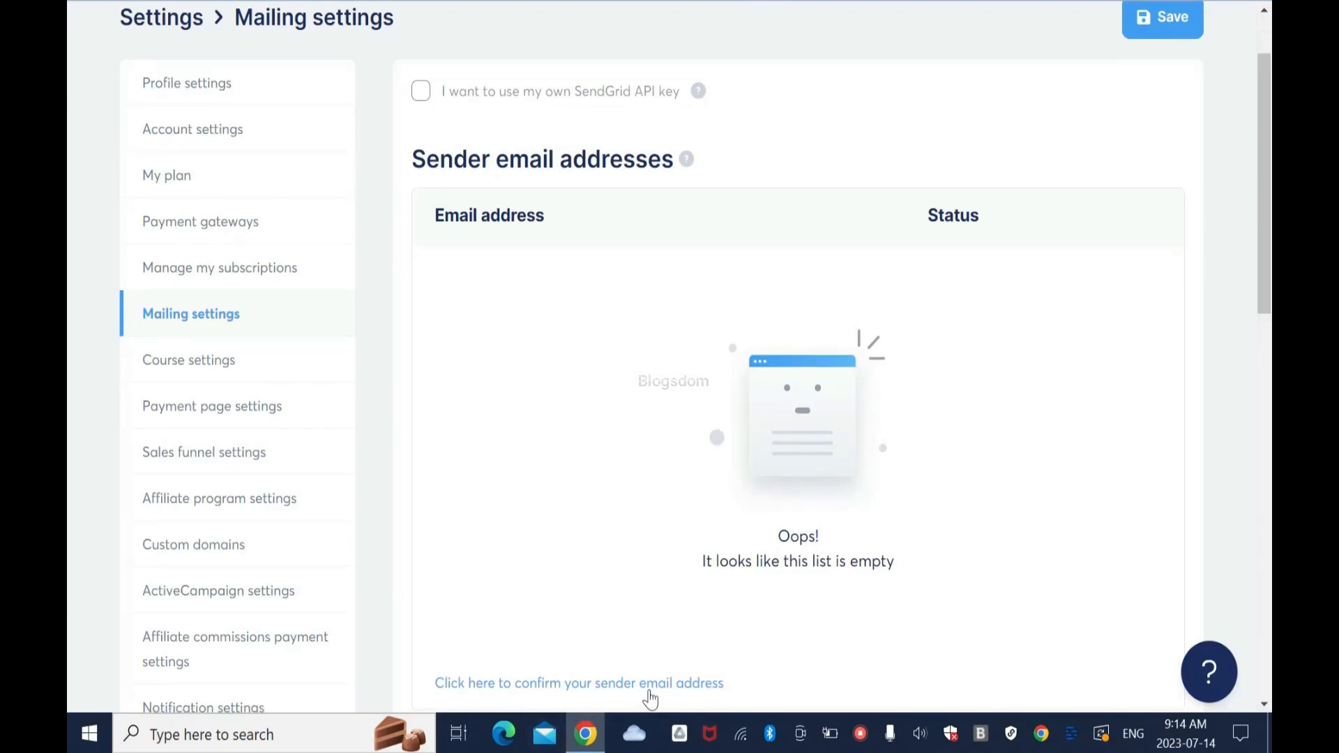
# Step: Reveal the filled-in Sender email address, Sender name and Test email address fields
pyautogui.scroll(-3)
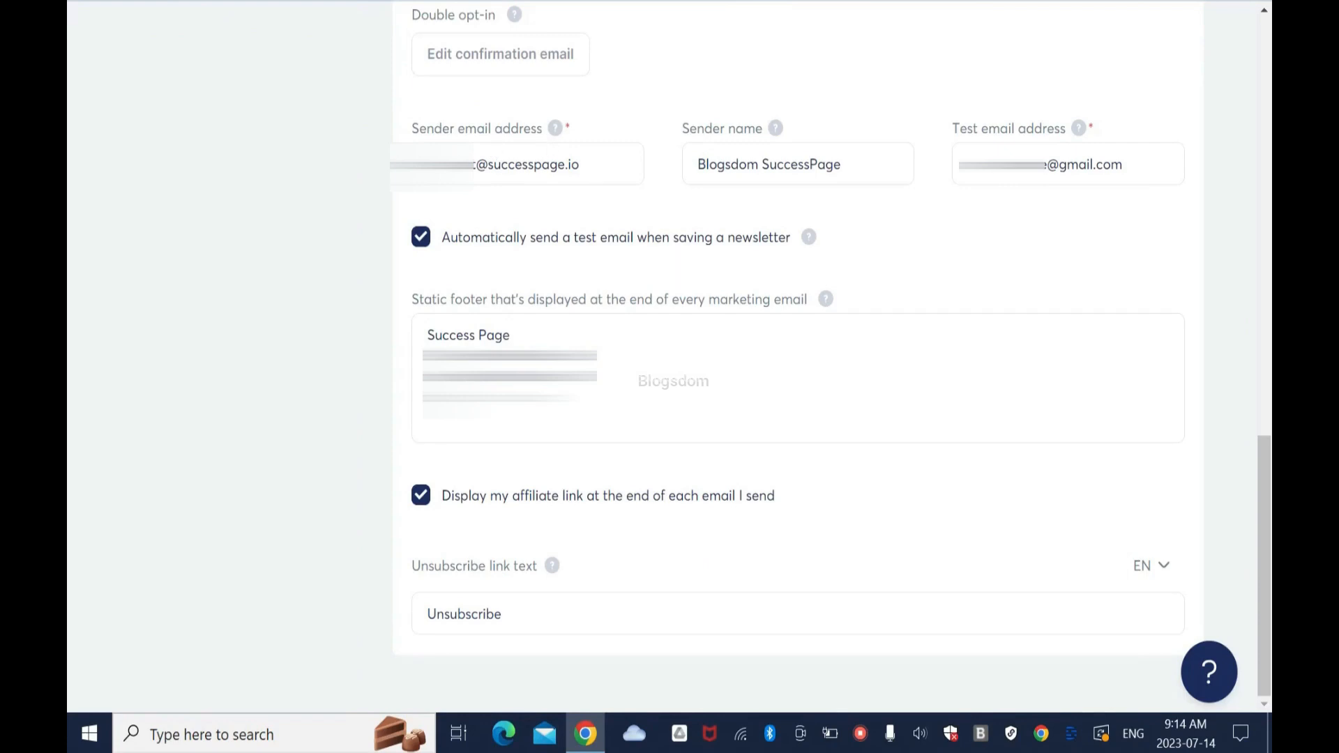
pyautogui.moveTo(995, 141)
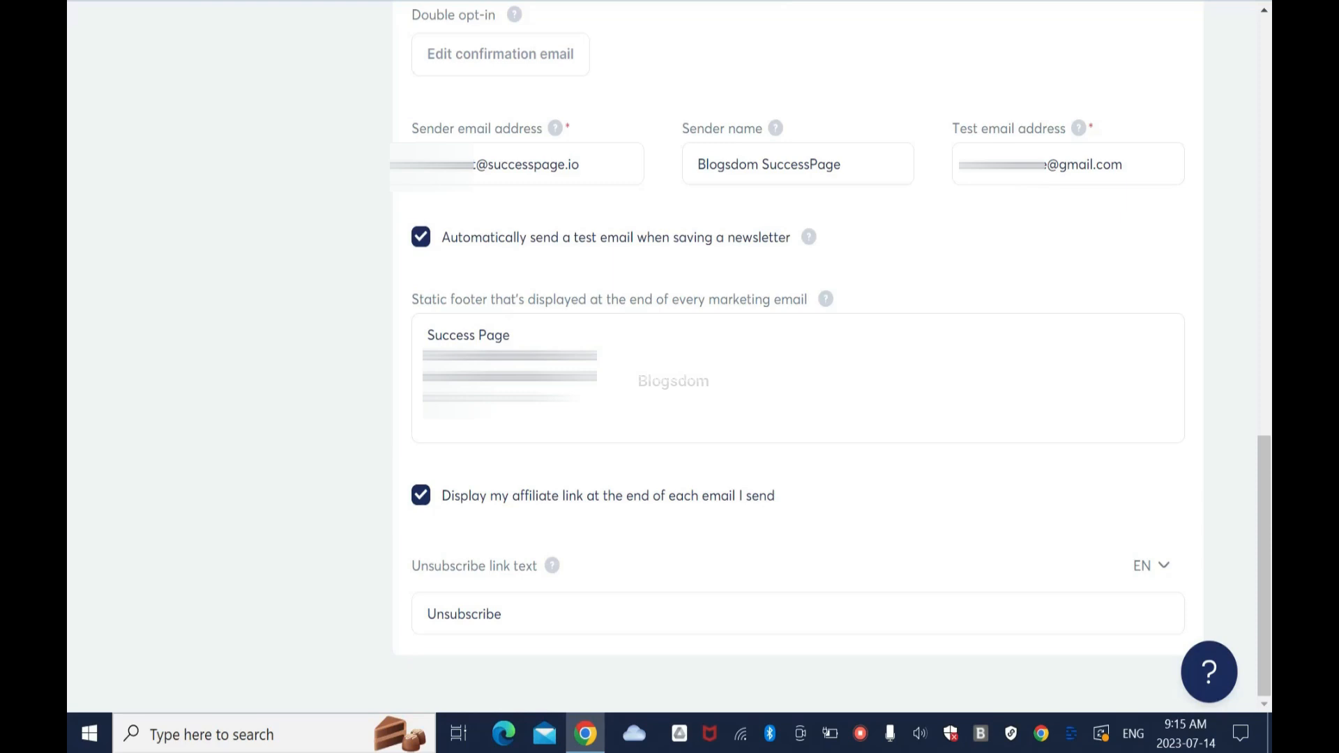
pyautogui.doubleClick(526, 165)
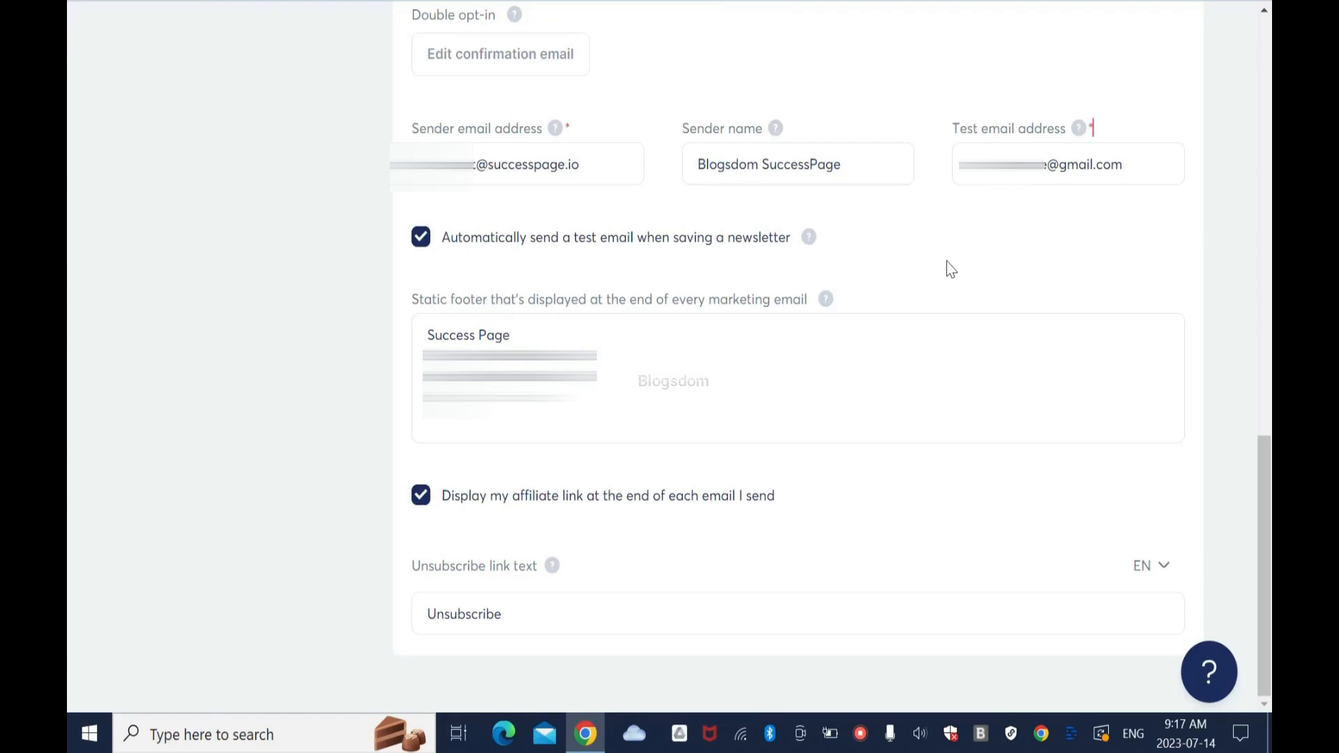
pyautogui.moveTo(923, 57)
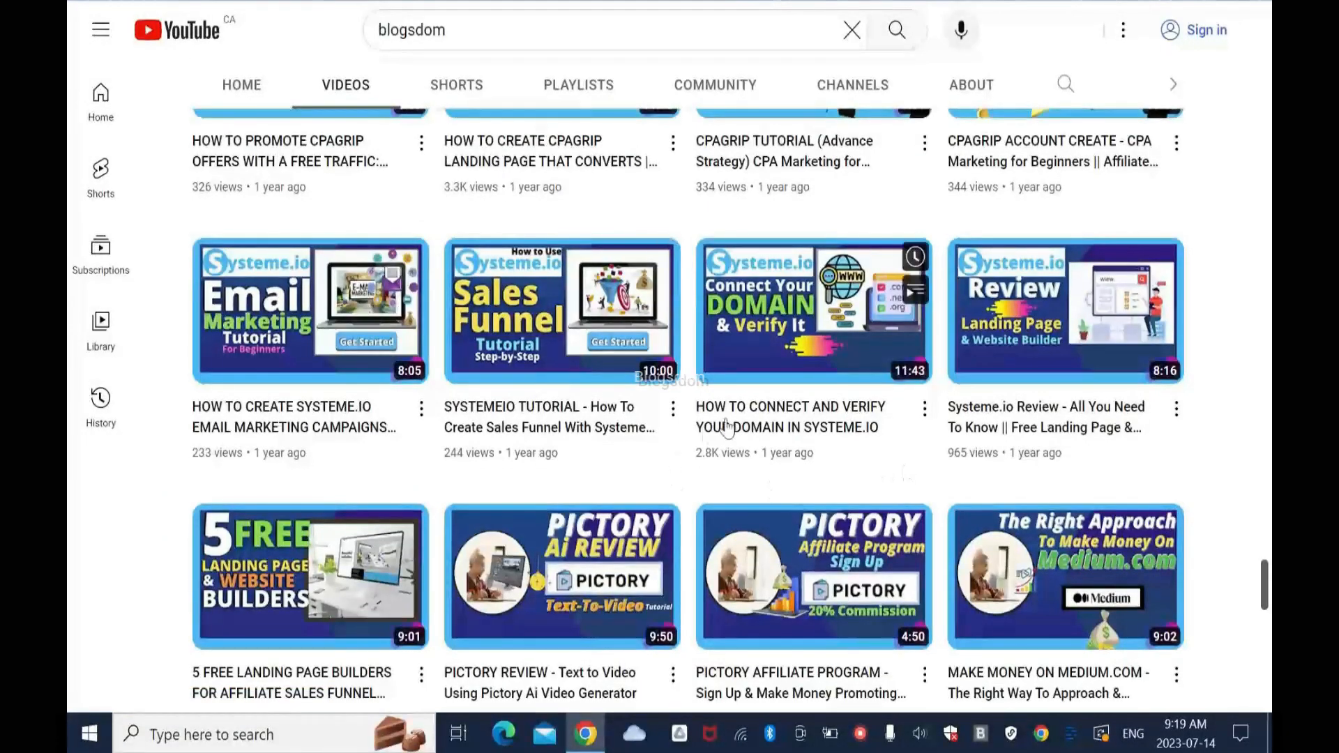
pyautogui.moveTo(811, 452)
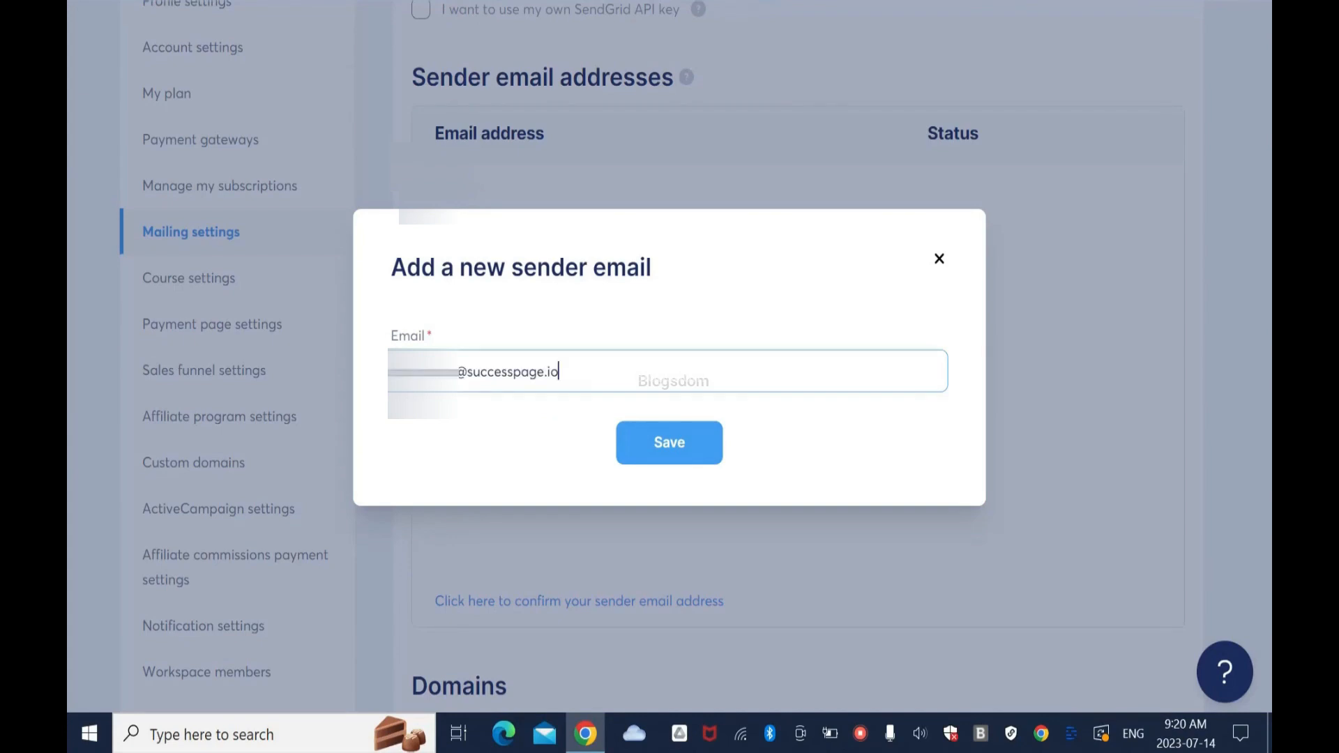
# Step: Save the new successpage.io sender address so it appears in the list as Pending
pyautogui.click(668, 442)
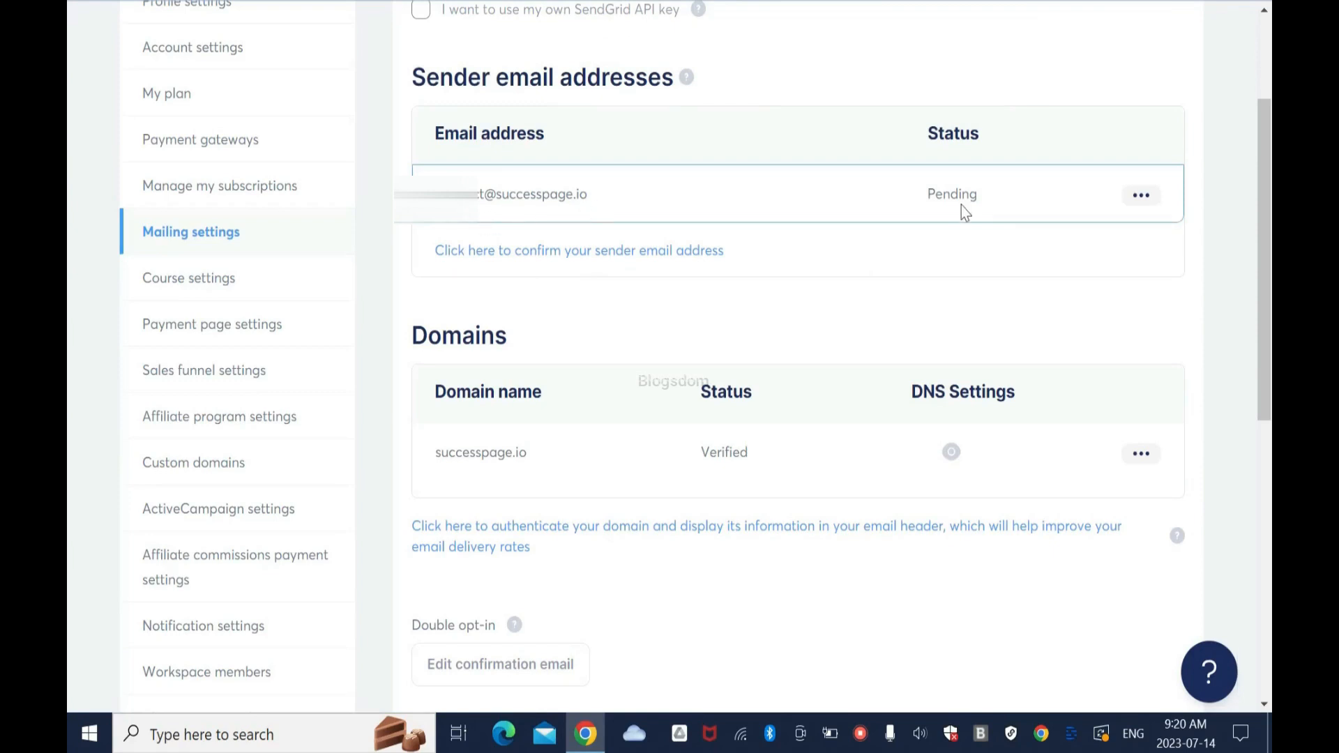
pyautogui.moveTo(1206, 232)
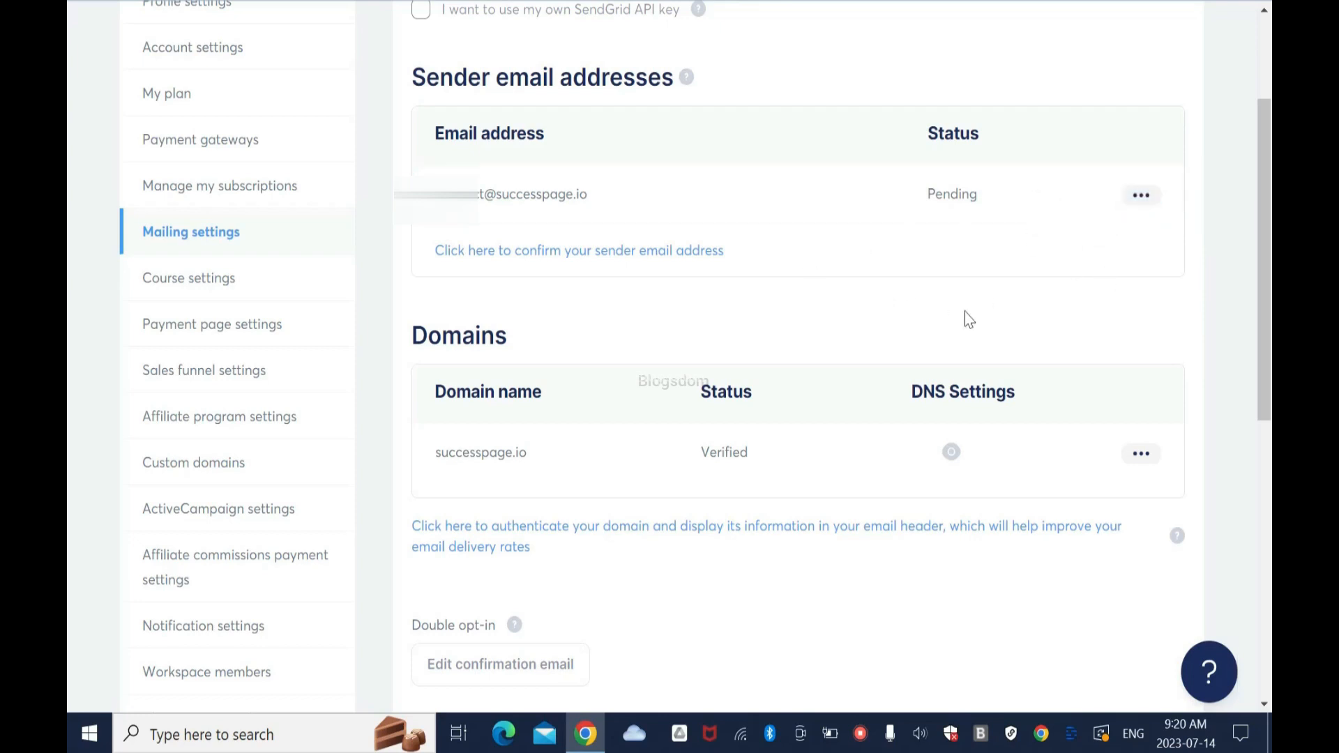
pyautogui.moveTo(875, 86)
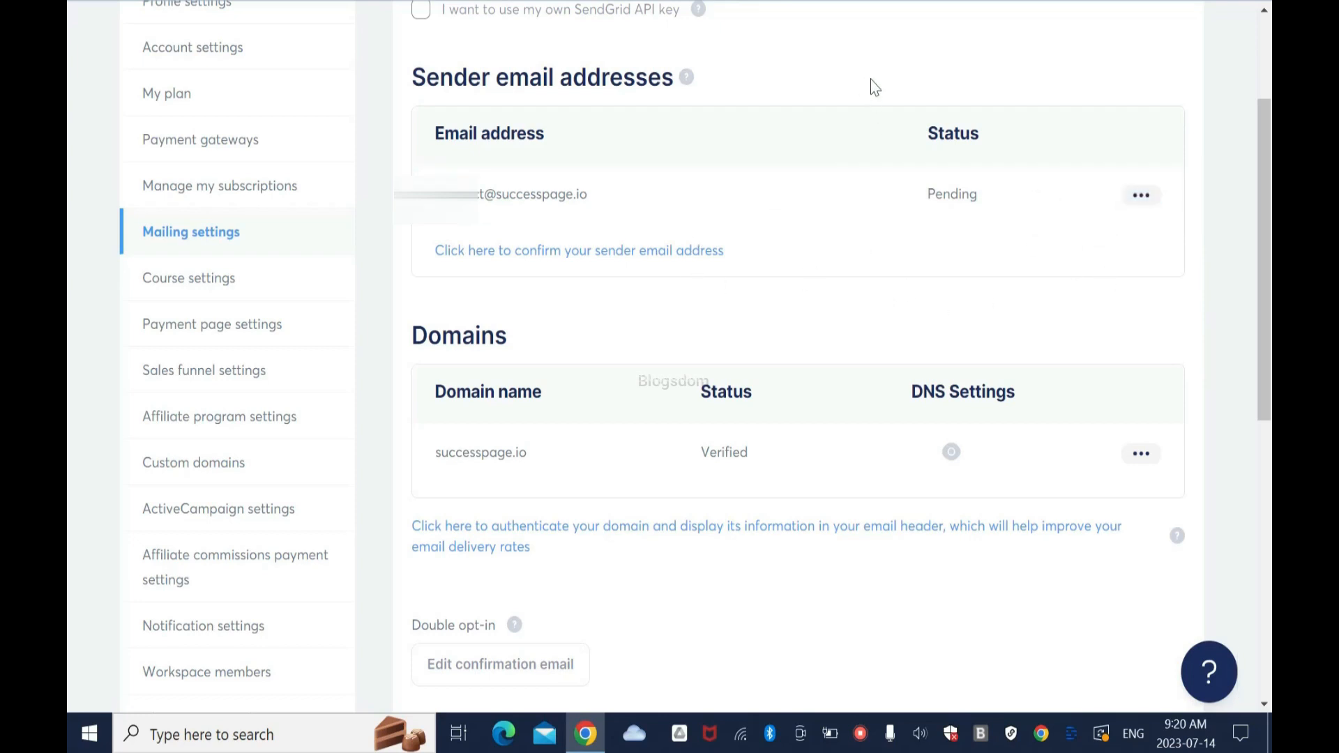
pyautogui.moveTo(612, 152)
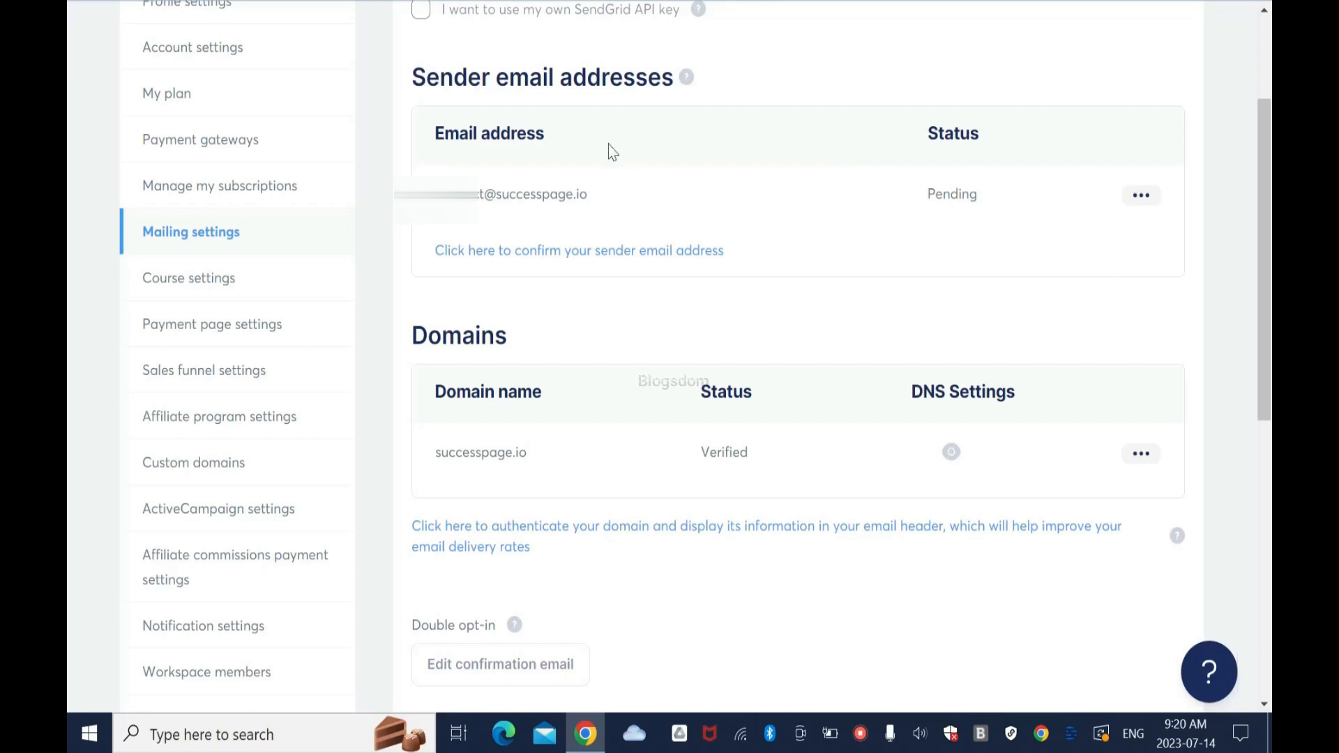
pyautogui.moveTo(631, 261)
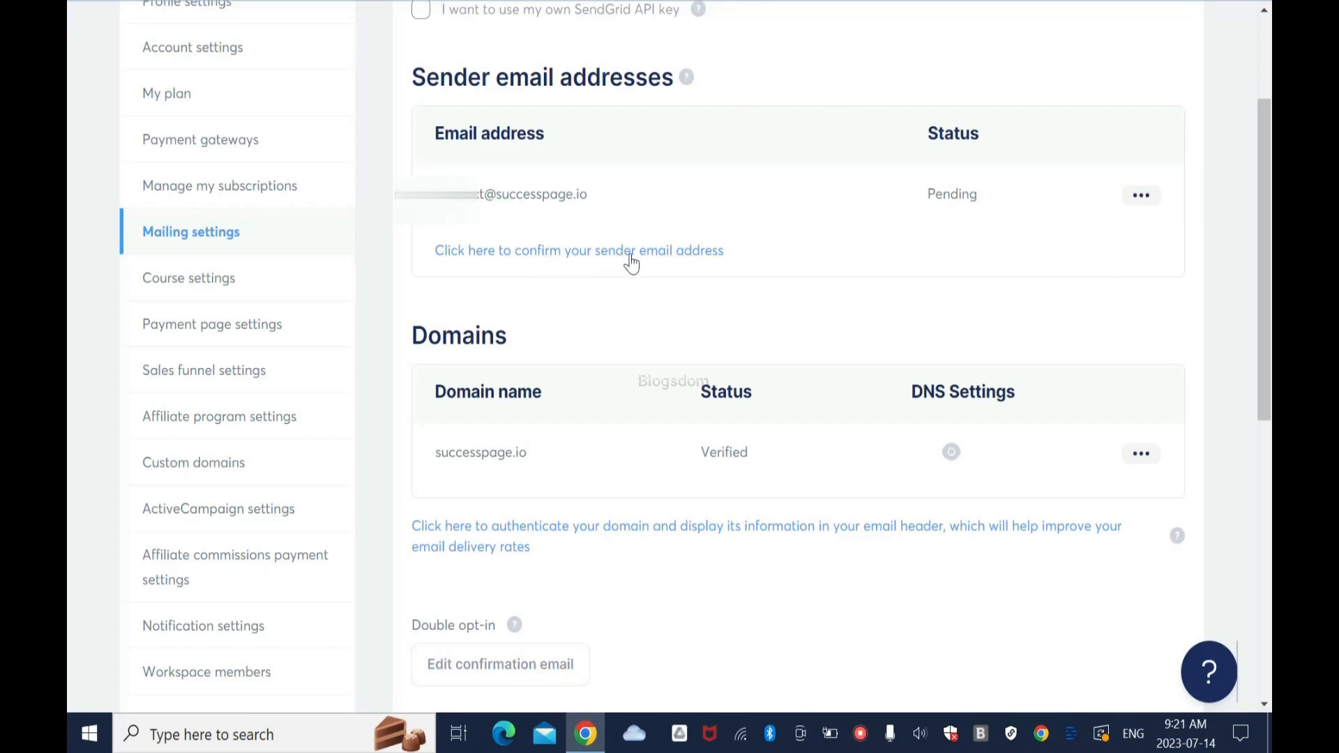
pyautogui.moveTo(793, 112)
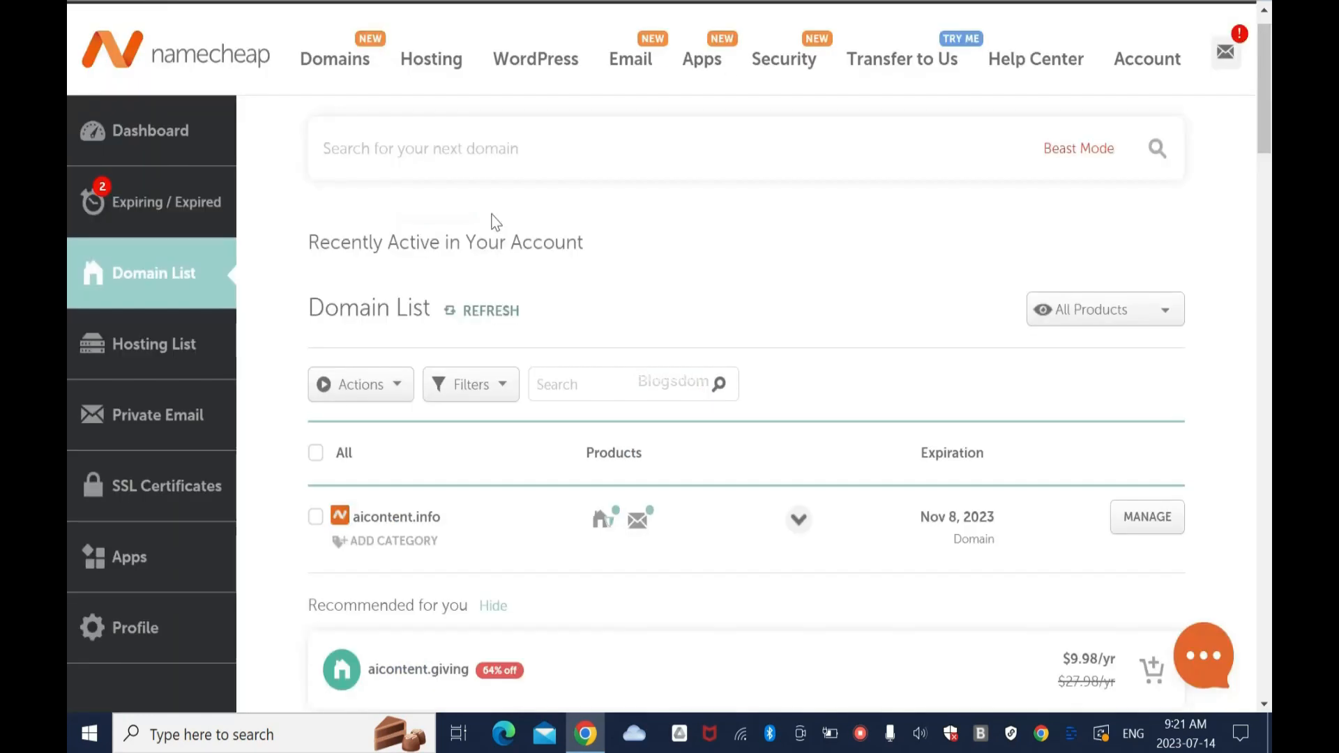
pyautogui.moveTo(248, 28)
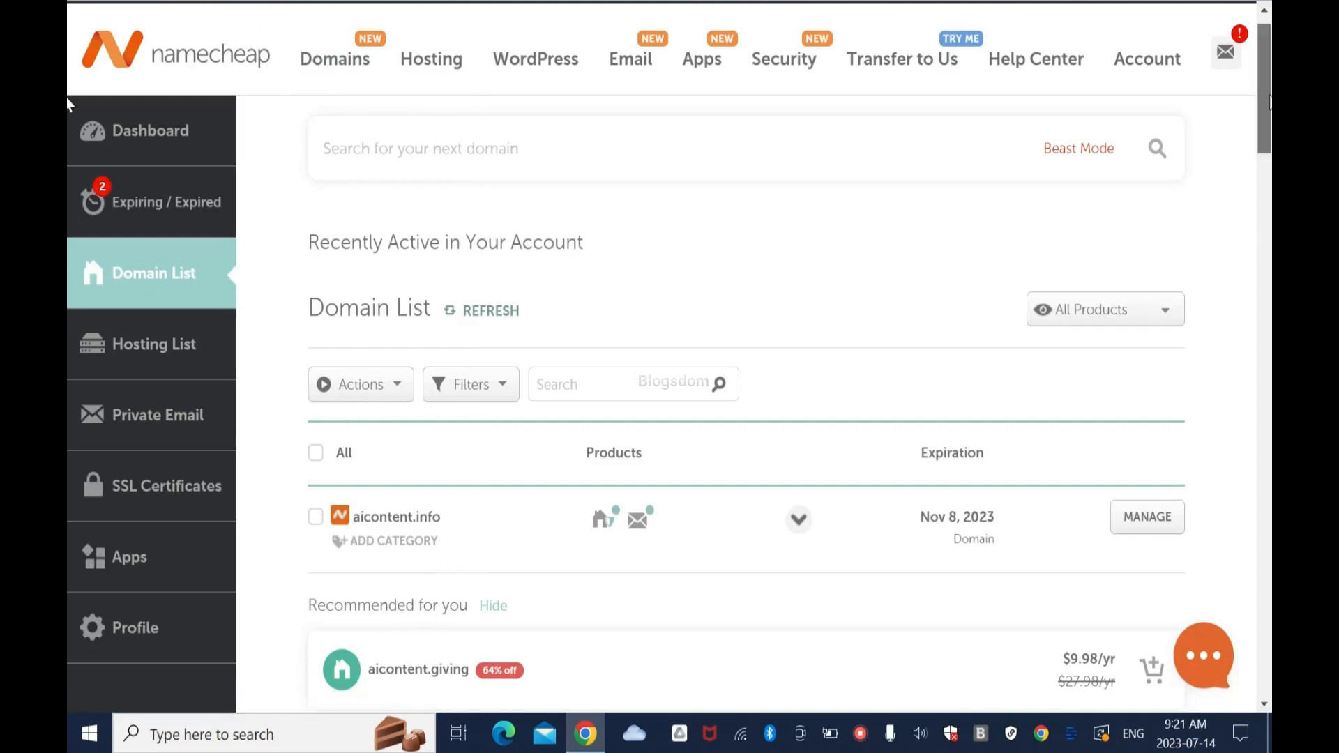
# Step: Log into the successpage.io webmail from the Namecheap Domain List and reach its inbox
pyautogui.scroll(-3)
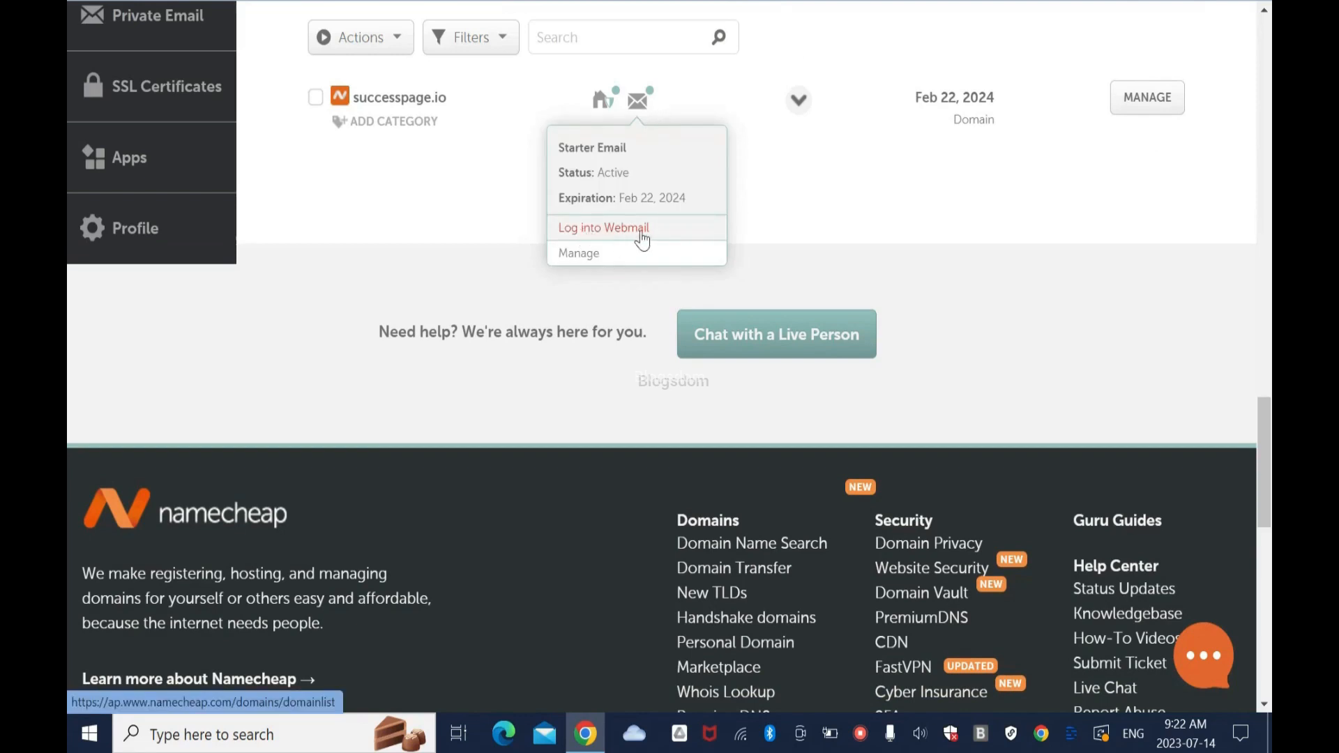
pyautogui.click(602, 227)
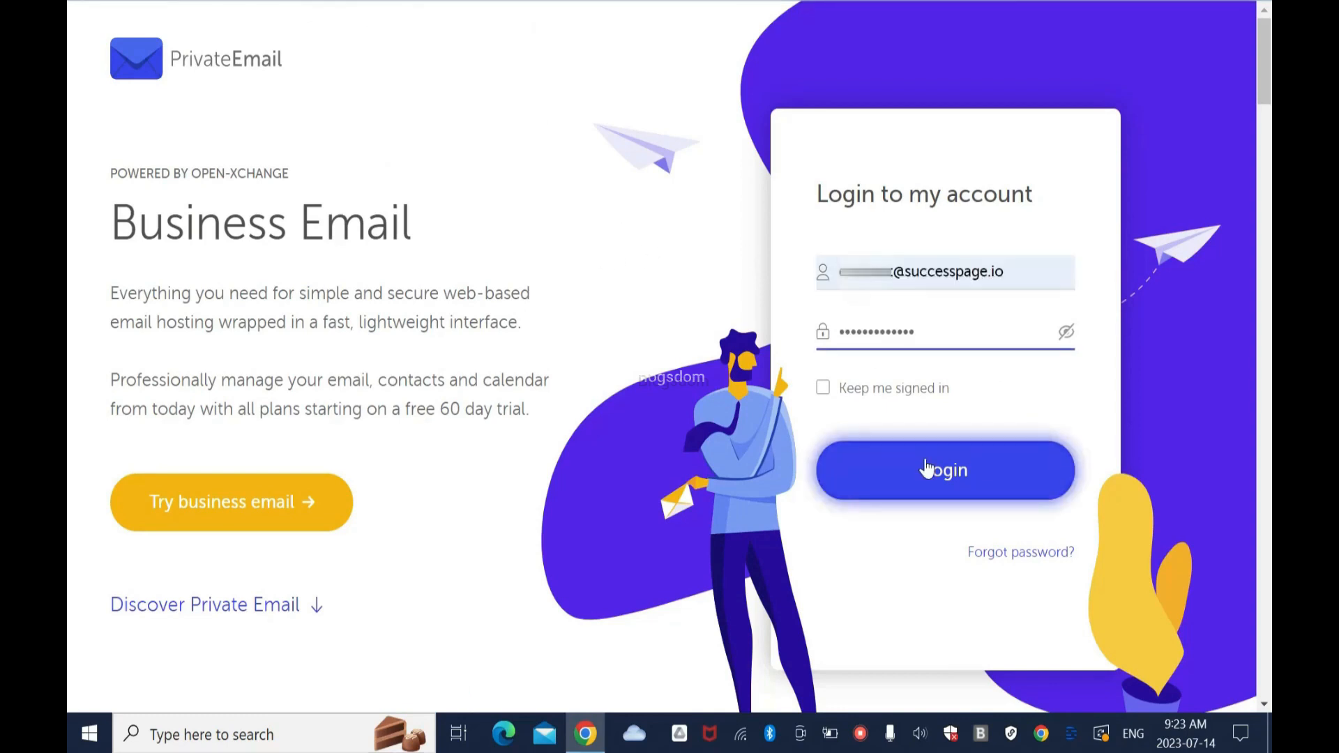
pyautogui.click(944, 470)
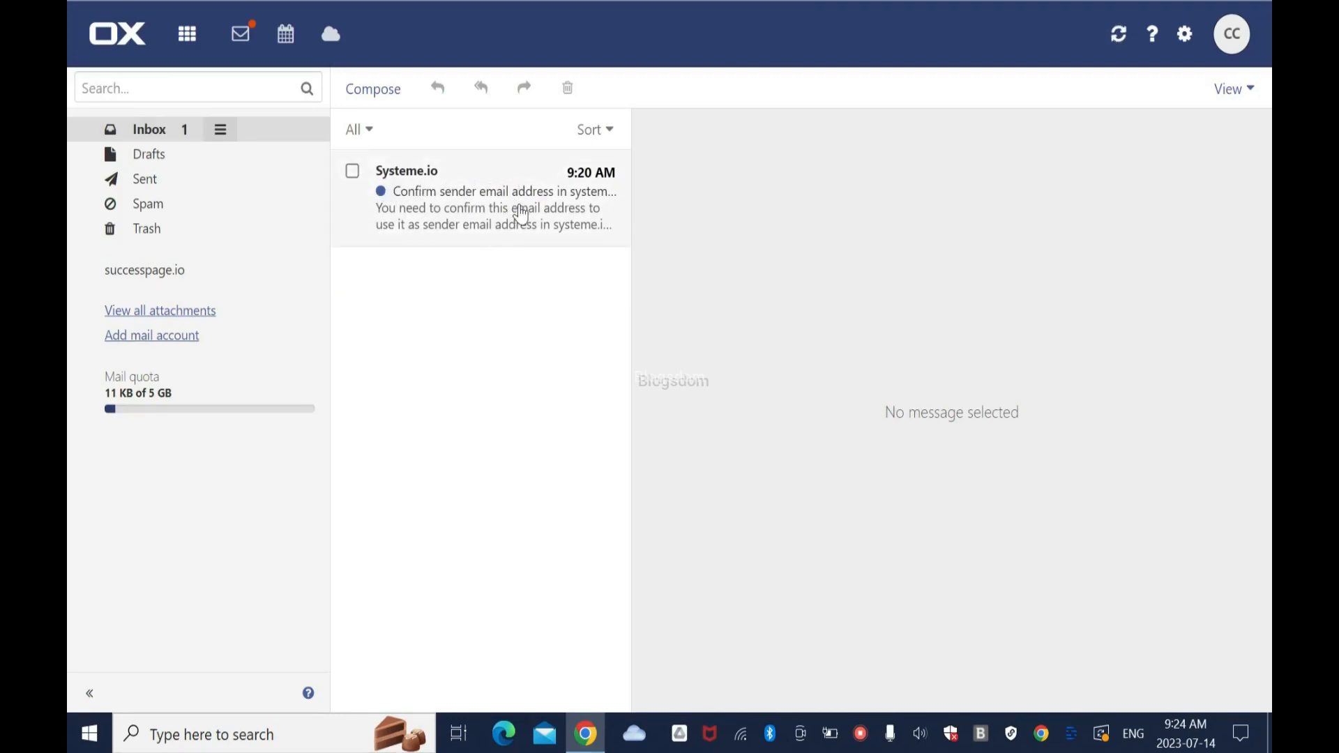
# Step: Read the Systeme.io confirmation email and follow its 'here' link to the confirm-sender page
pyautogui.click(478, 196)
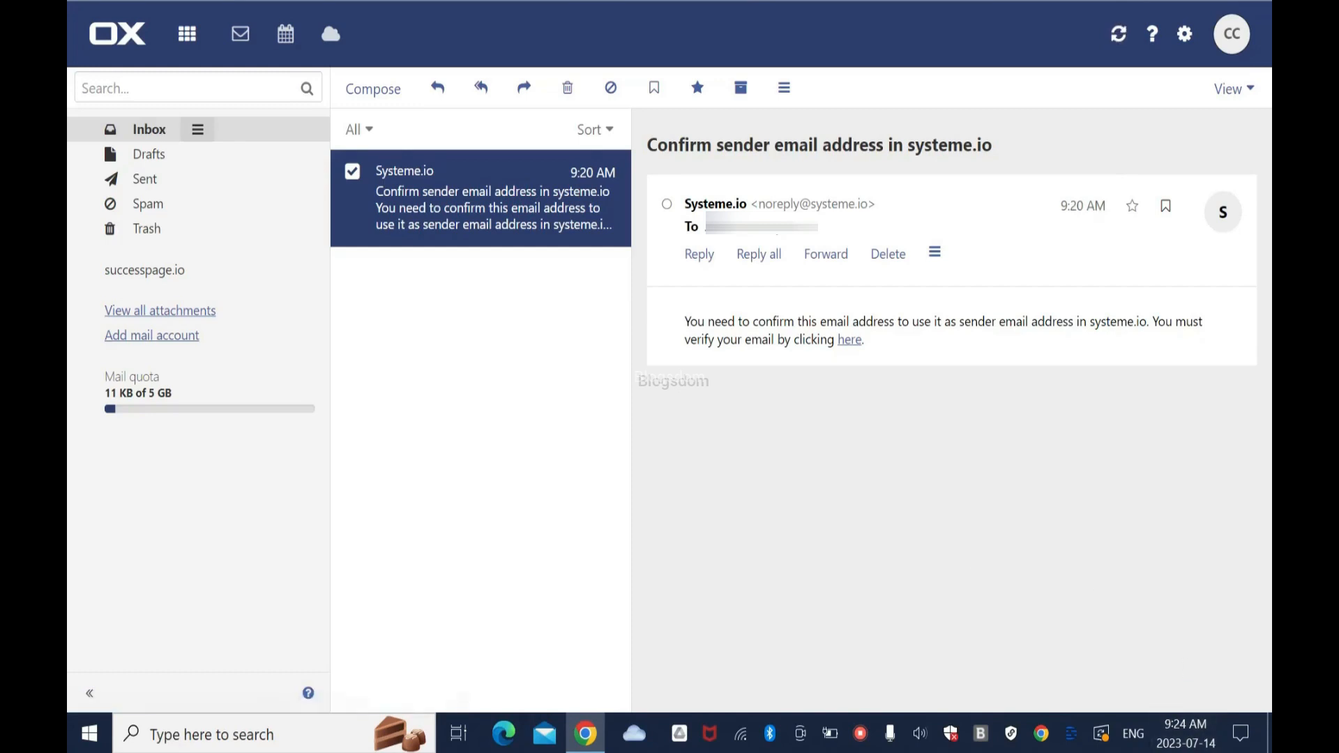
pyautogui.moveTo(937, 343)
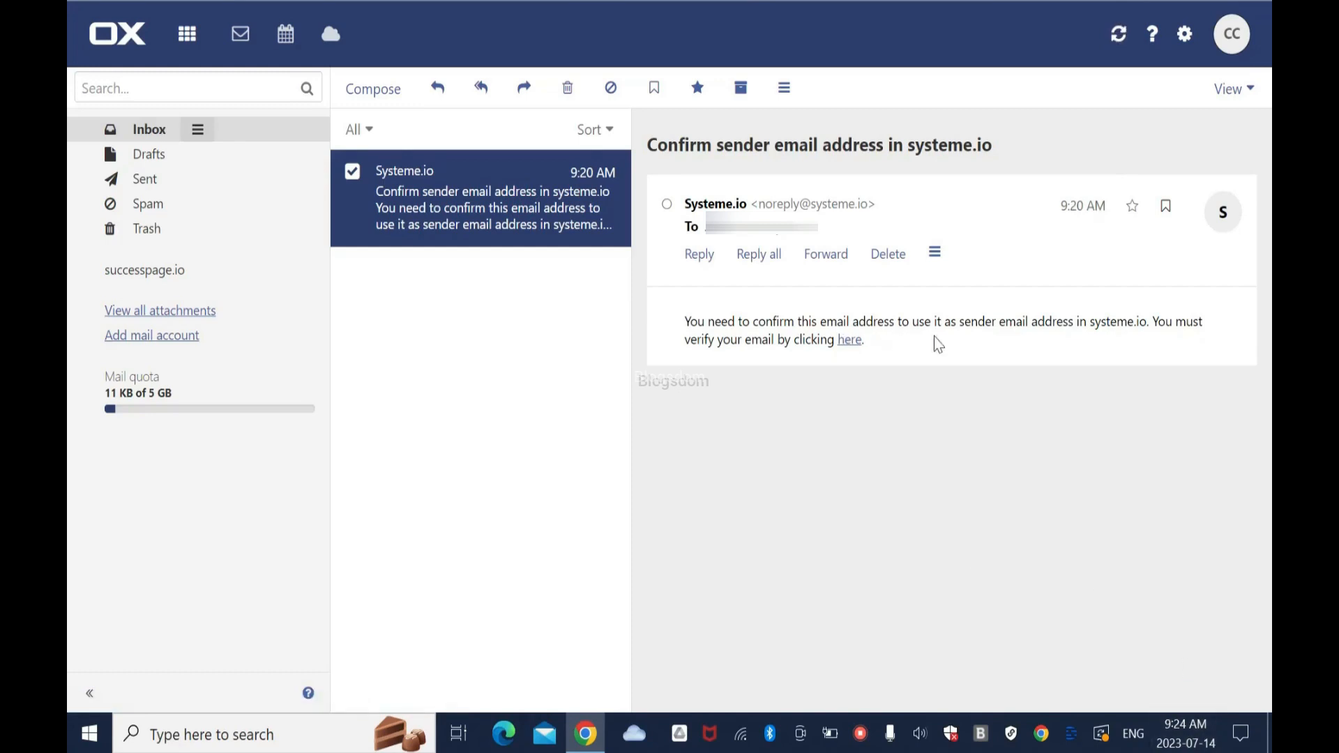
pyautogui.moveTo(1111, 349)
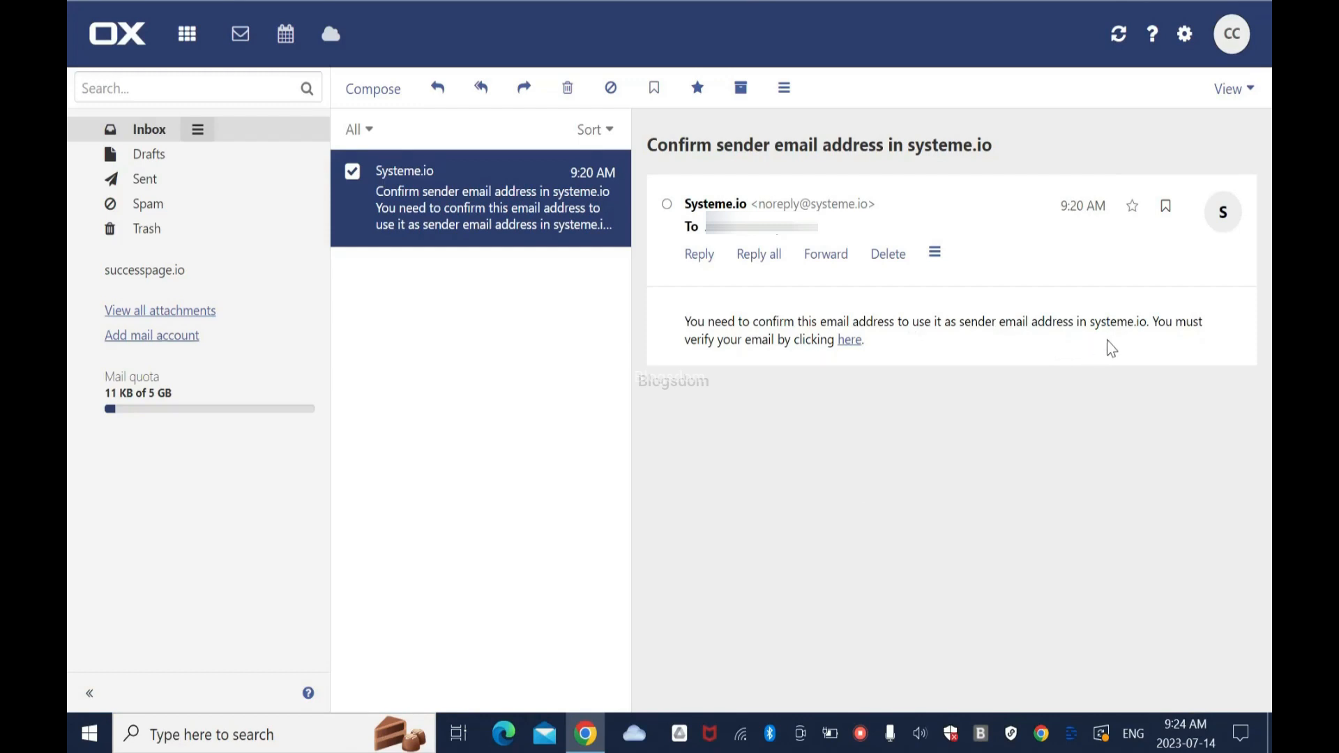
pyautogui.moveTo(784, 359)
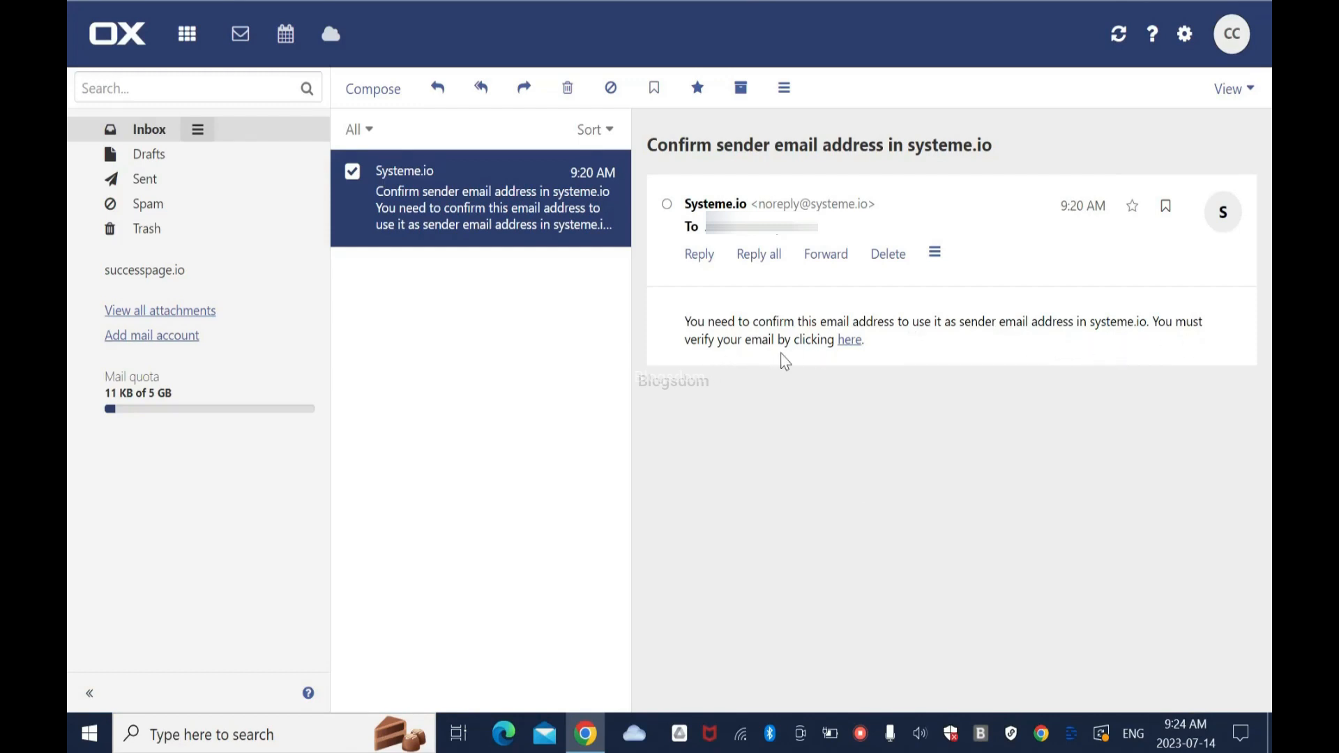
pyautogui.moveTo(849, 339)
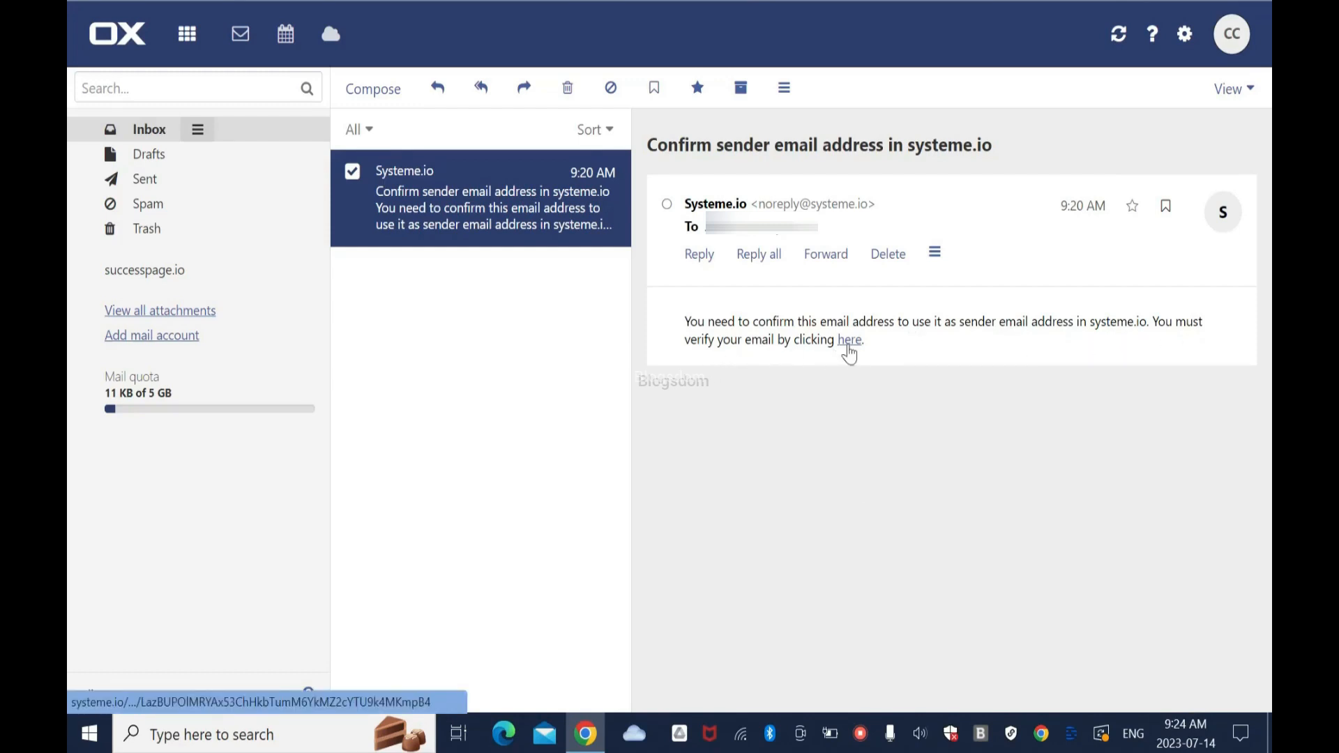
pyautogui.click(849, 339)
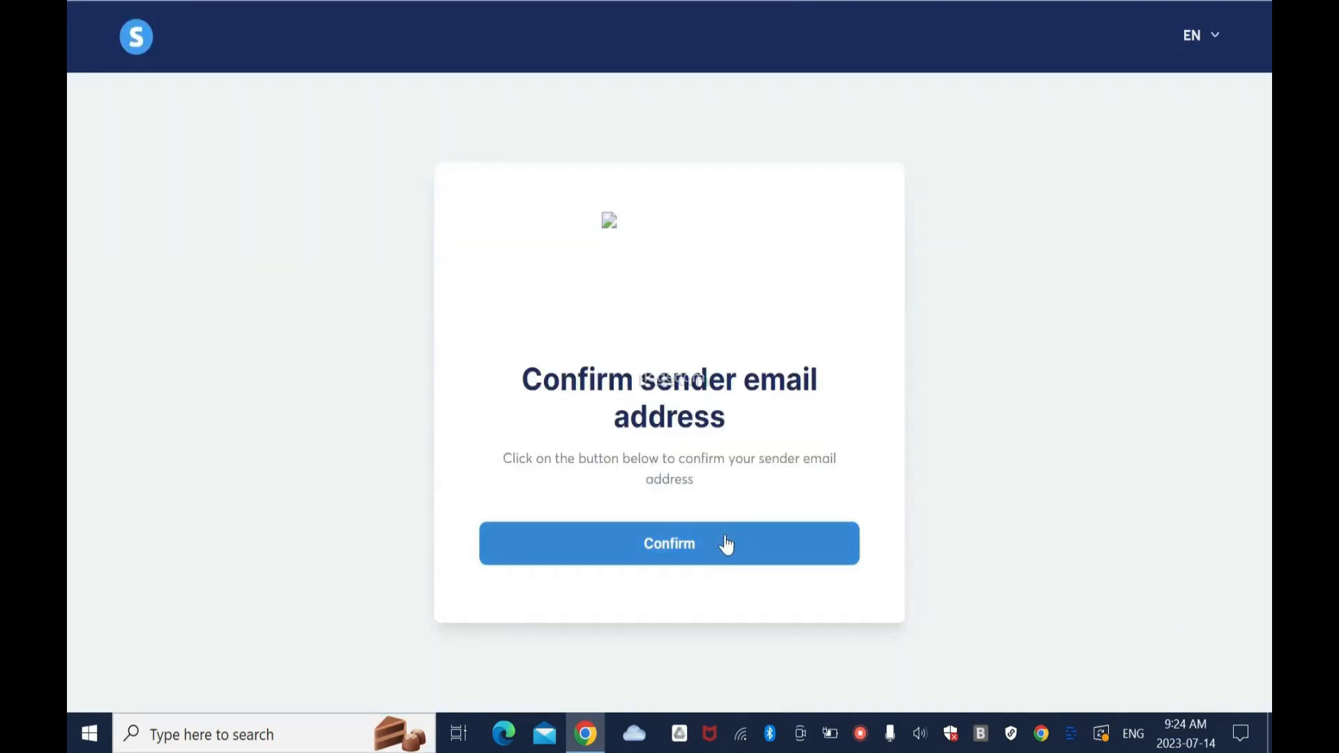
# Step: Confirm the successpage.io sender address and return to Mailing settings showing it Verified
pyautogui.click(668, 542)
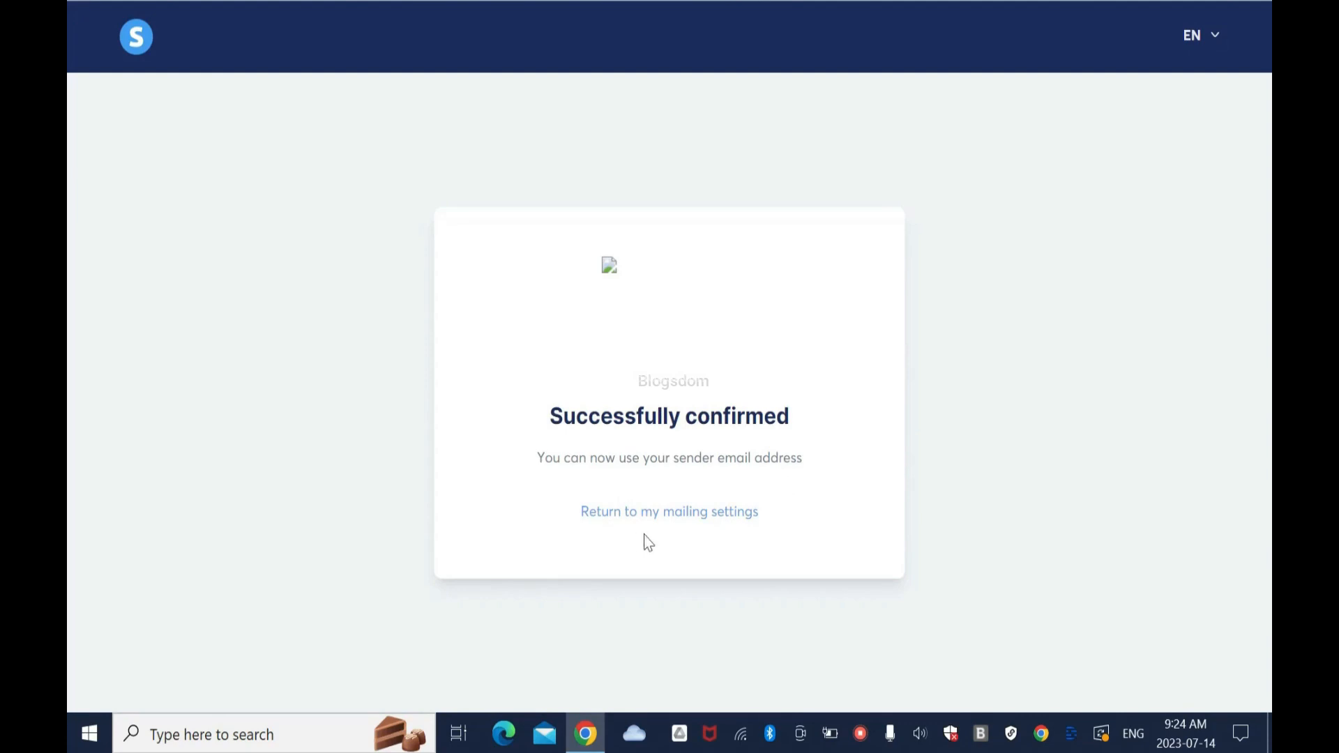
pyautogui.moveTo(669, 511)
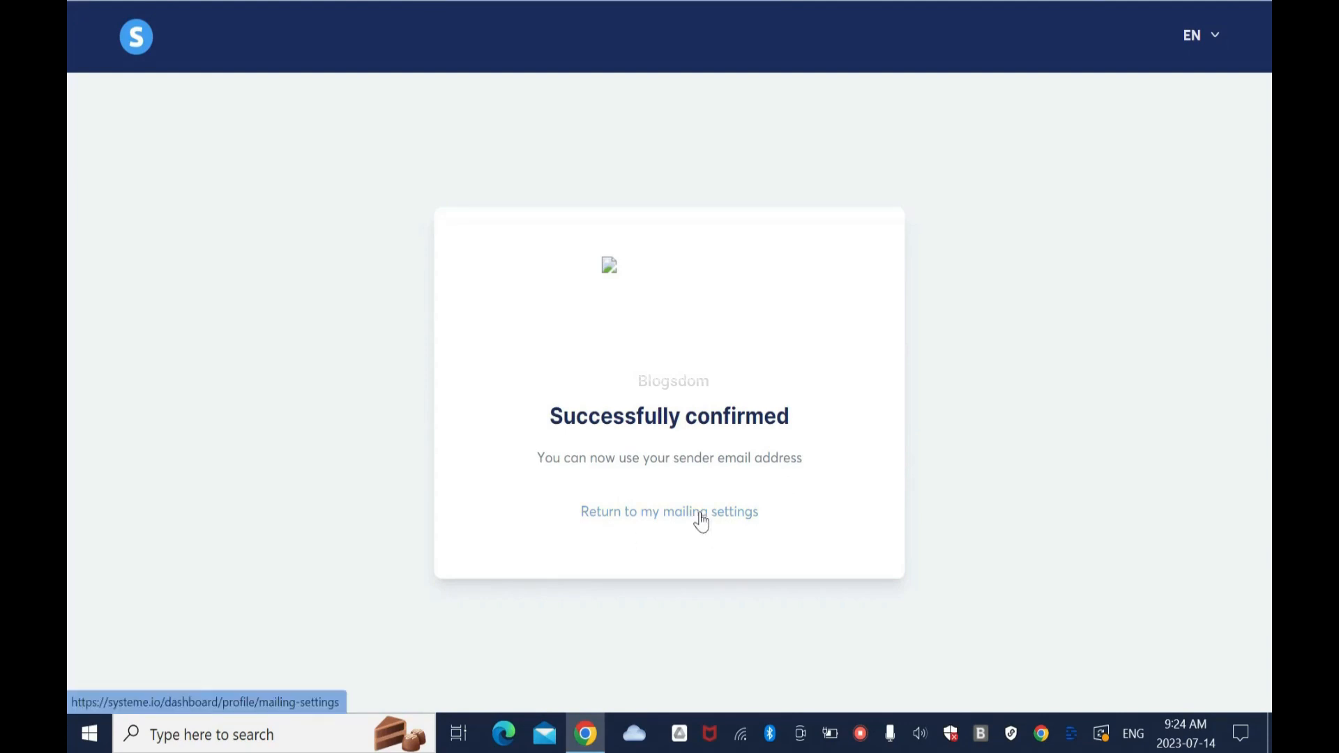
pyautogui.click(668, 510)
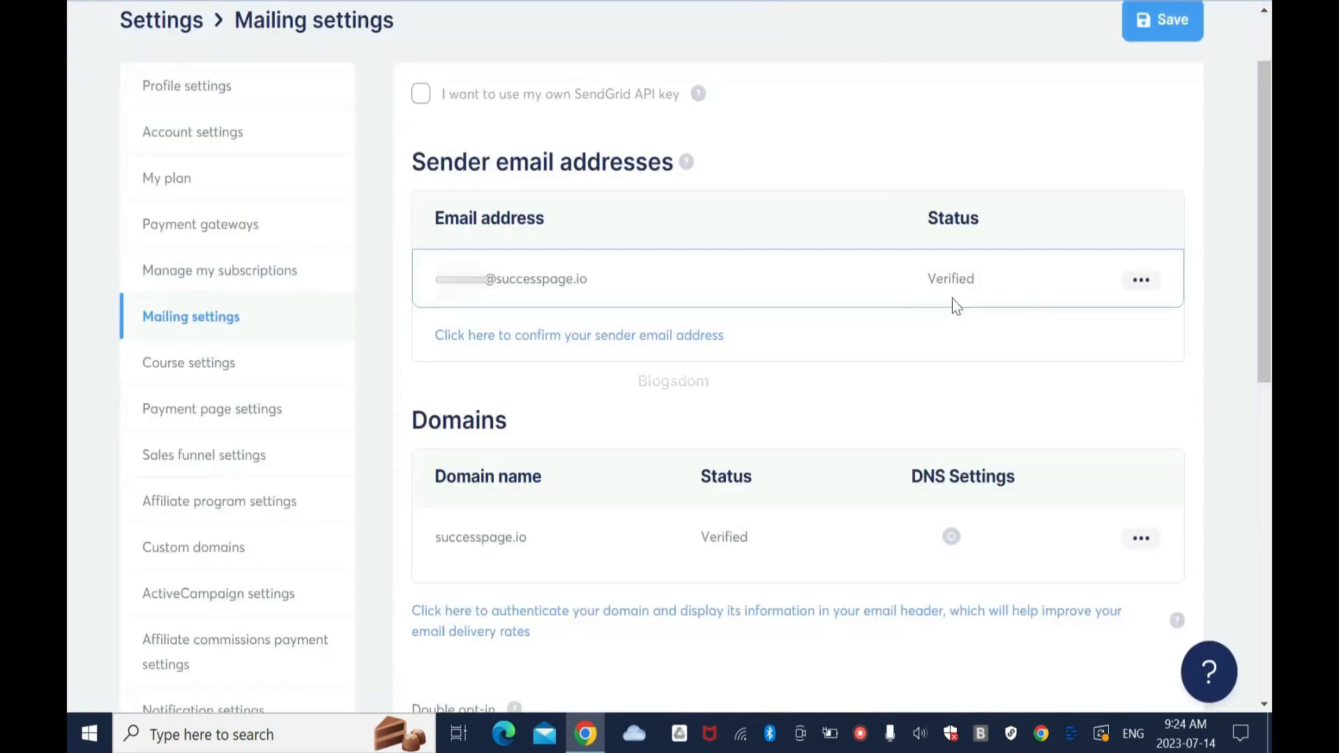